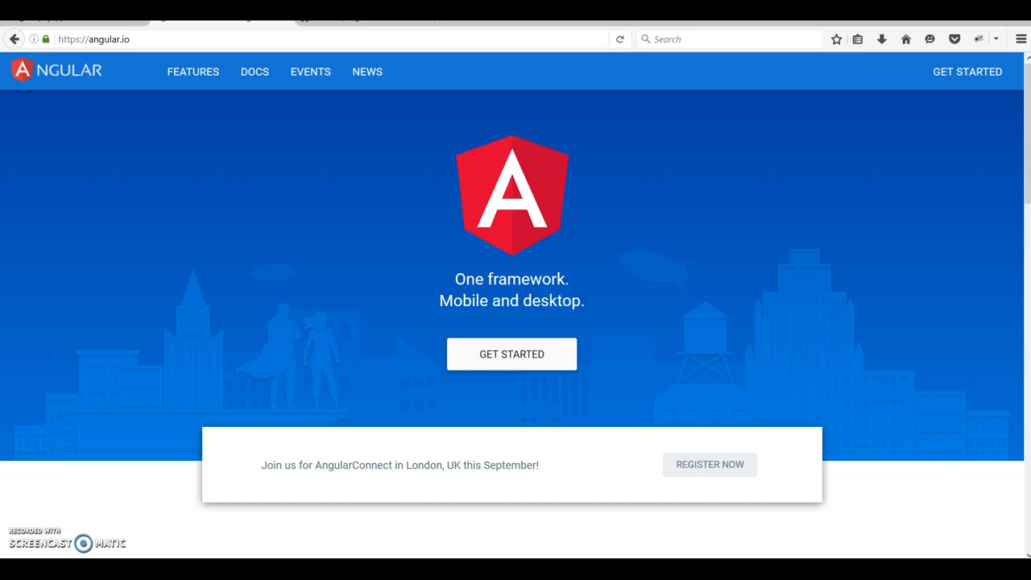
pyautogui.moveTo(74, 435)
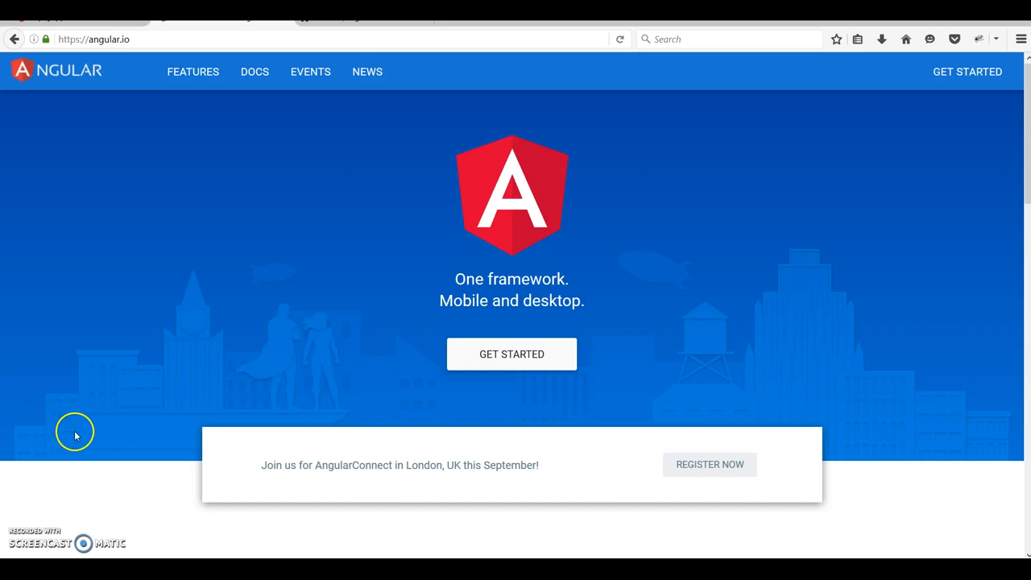
pyautogui.moveTo(366, 493)
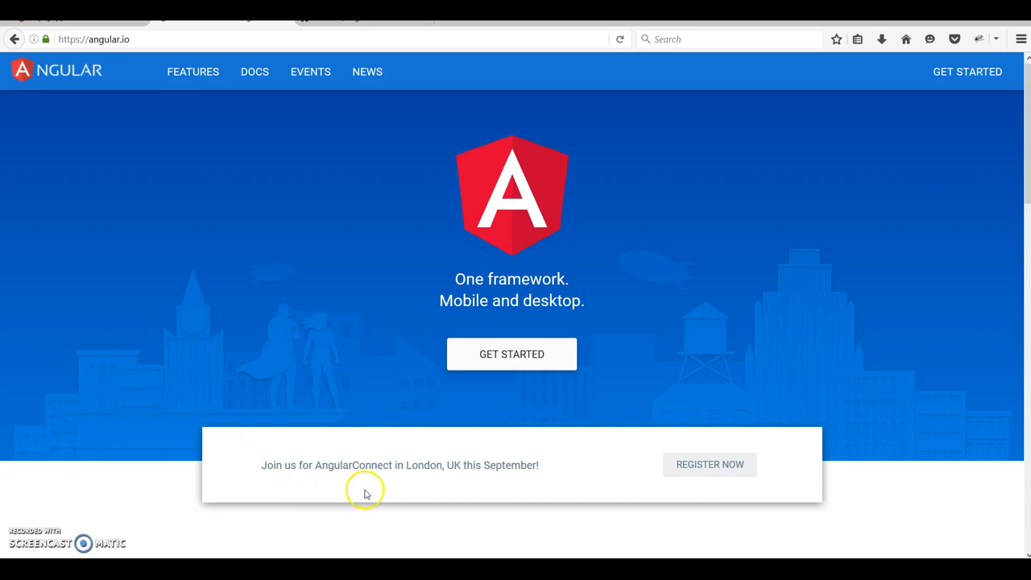
pyautogui.moveTo(545, 541)
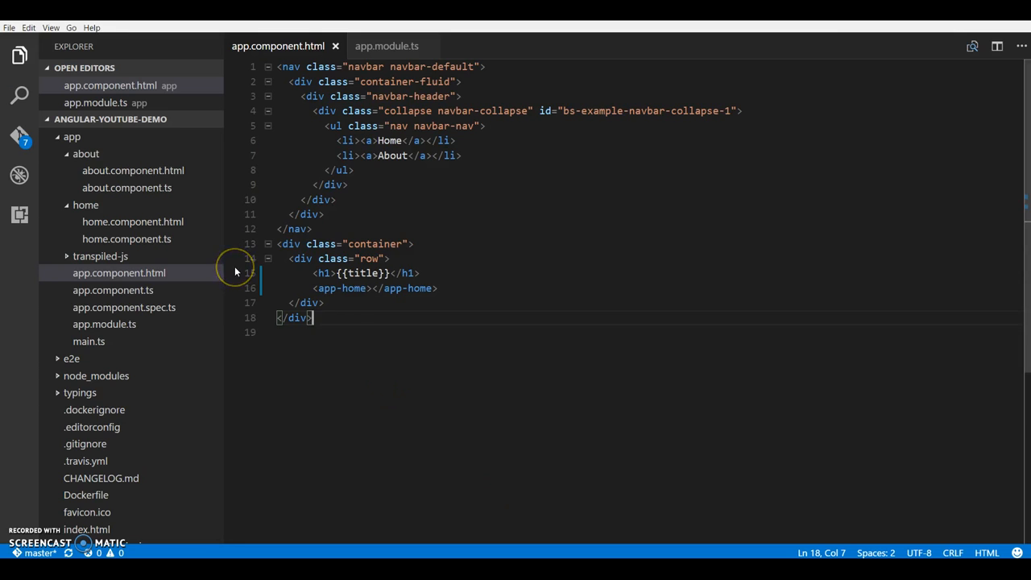
# - Review about.component.html showing the aboutme value, then switch to about.component.ts
pyautogui.click(85, 153)
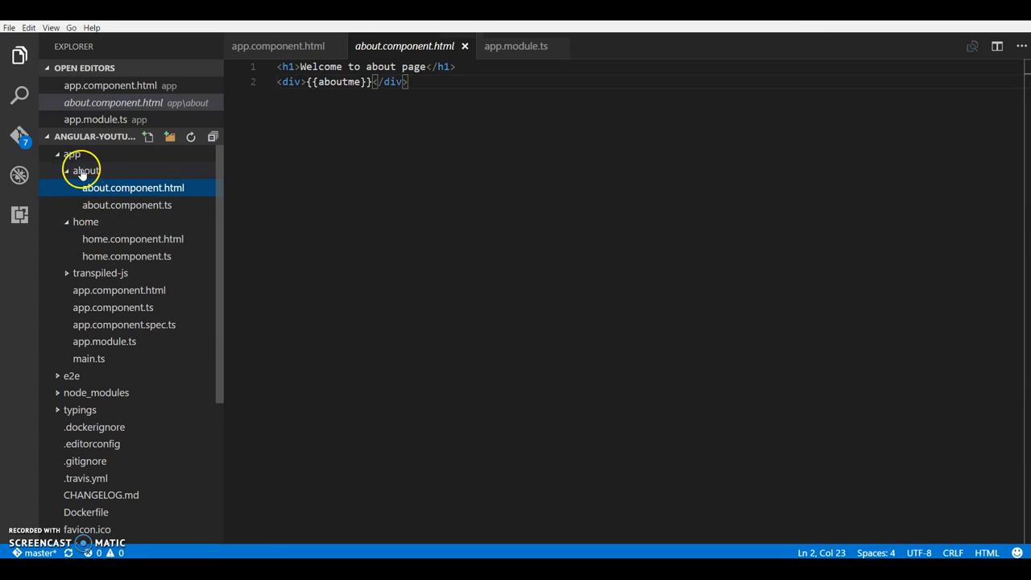
pyautogui.moveTo(252, 165)
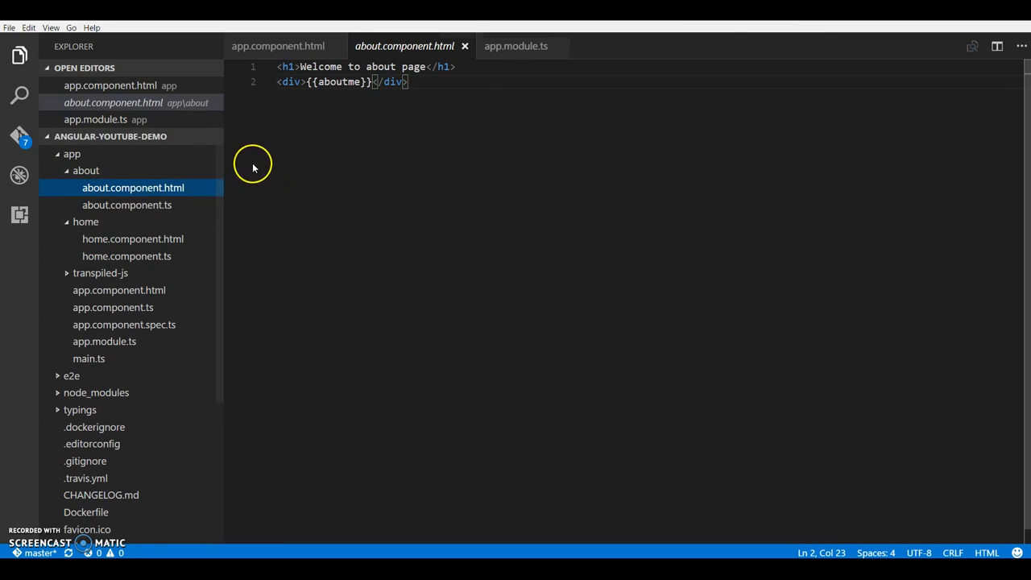
pyautogui.press('Ctrl+A')
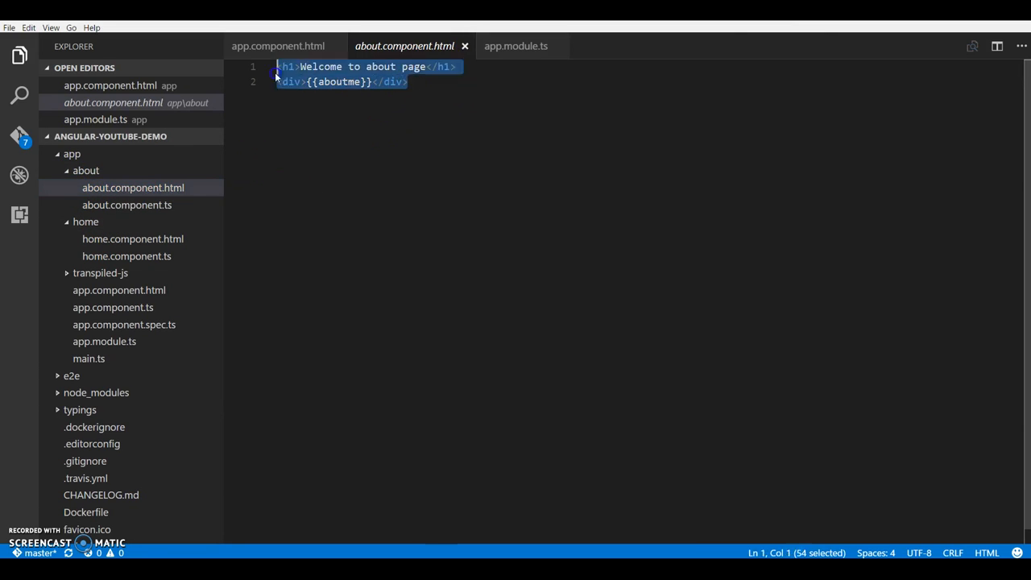
pyautogui.click(126, 205)
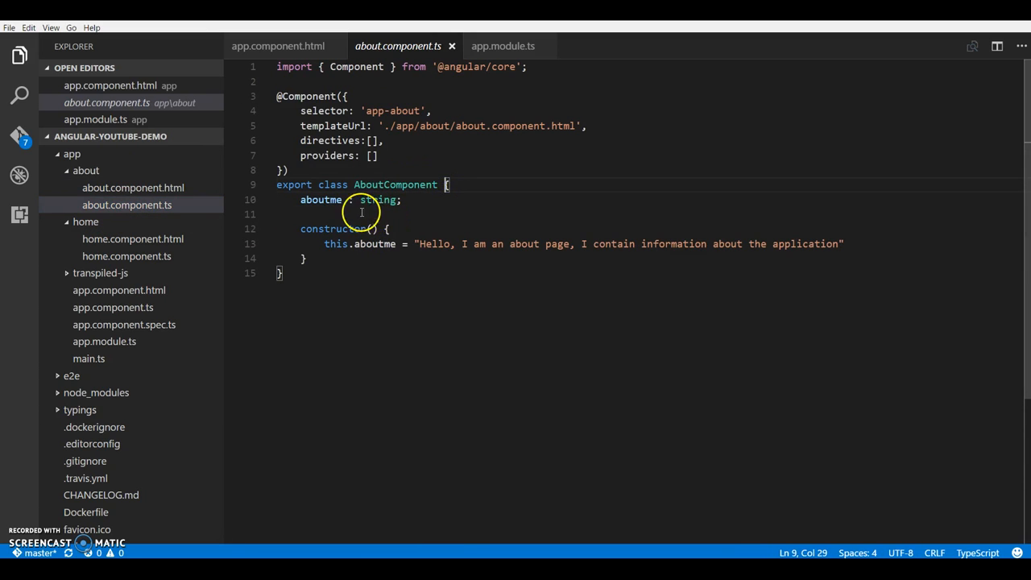
pyautogui.moveTo(320, 200)
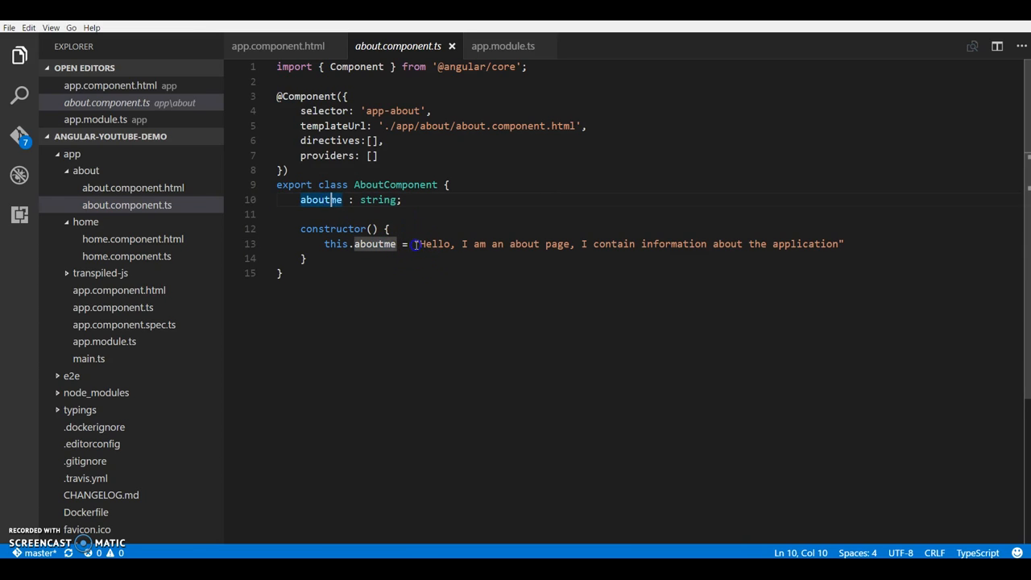
# - End the aboutme "Hello, I am an about page..." assignment with a semicolon and save
pyautogui.moveTo(415, 245); pyautogui.dragTo(542, 245)
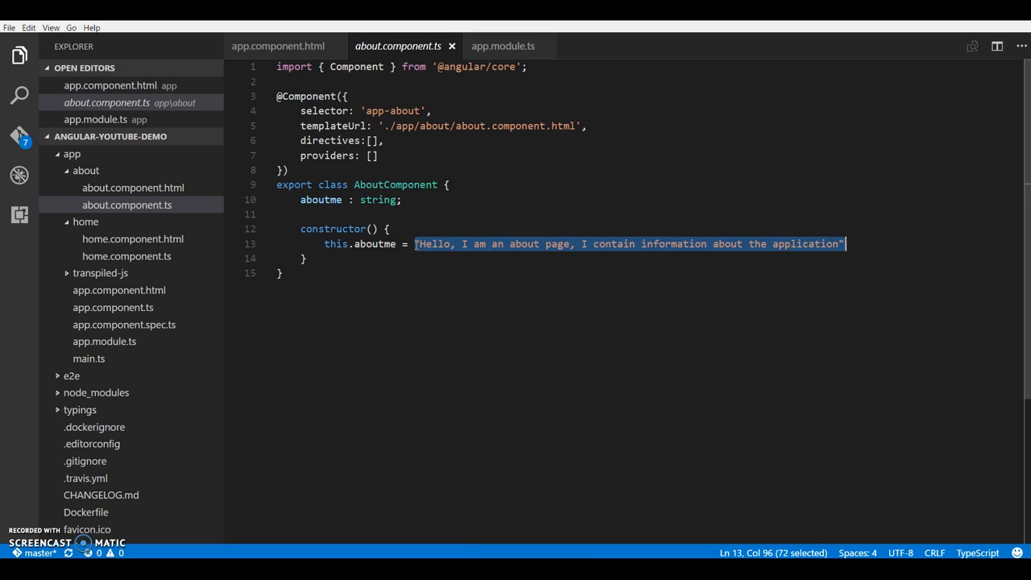
pyautogui.write('98;')
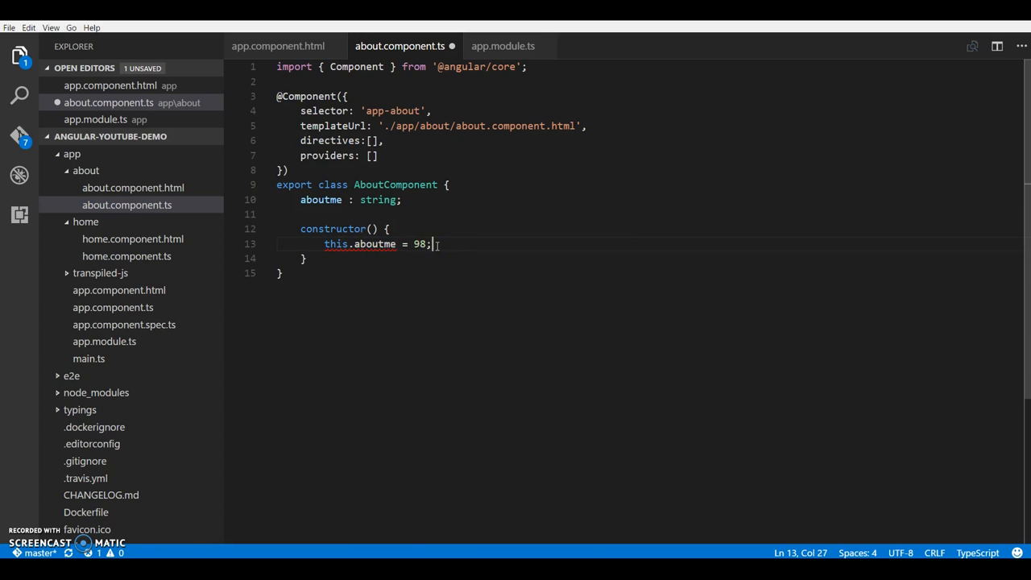
pyautogui.write('"Hello, I am an about page, I contain information about the application"')
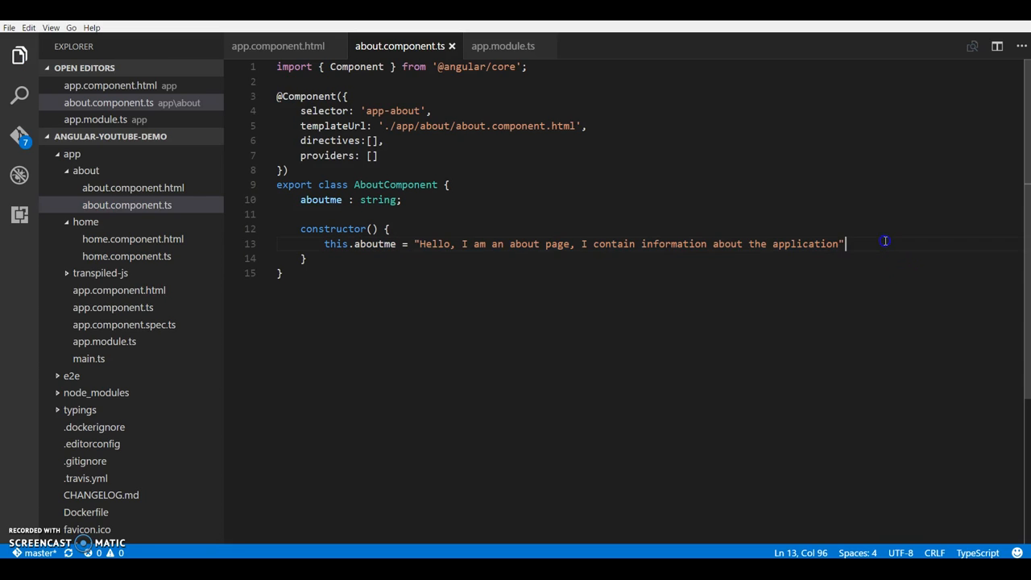
pyautogui.write(';')
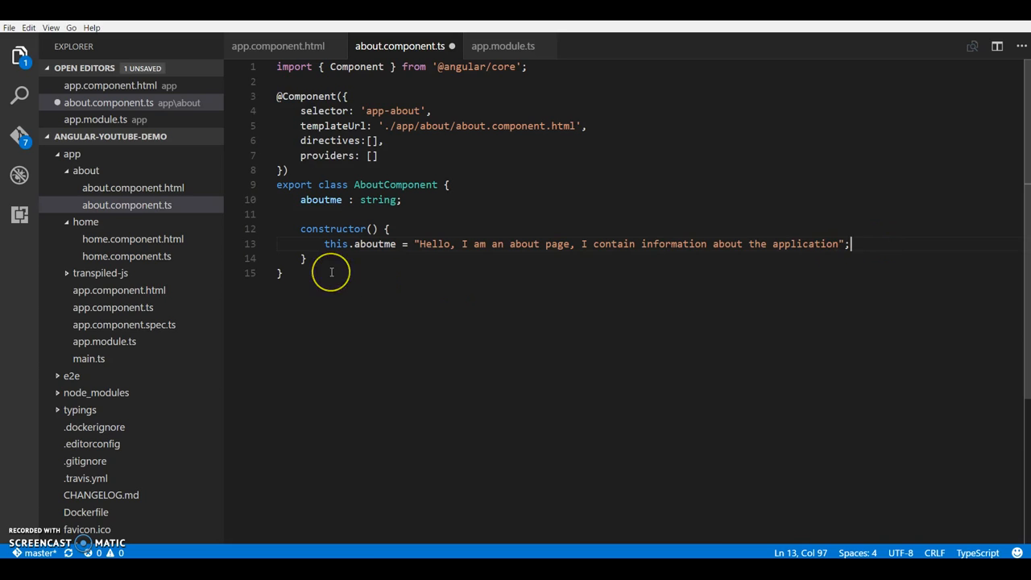
pyautogui.press('Ctrl+s')
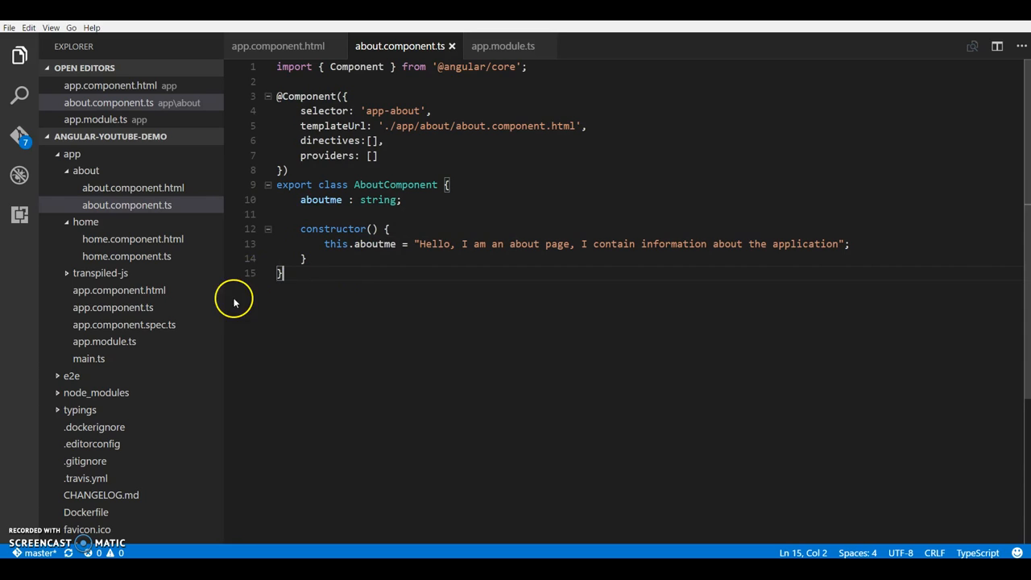
pyautogui.moveTo(65, 175)
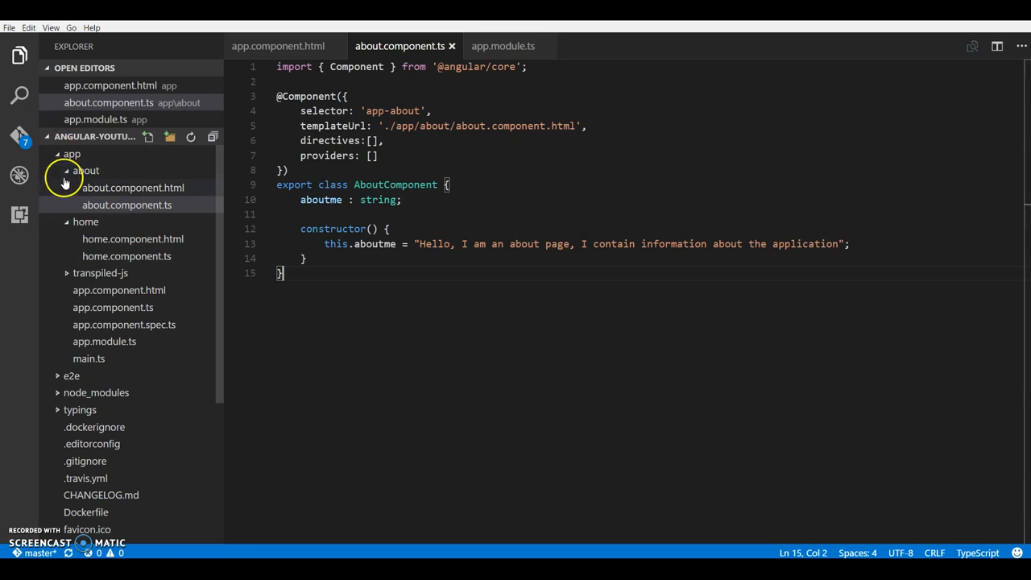
# - Create a new empty app.routes.ts file in the app folder
pyautogui.click(84, 171)
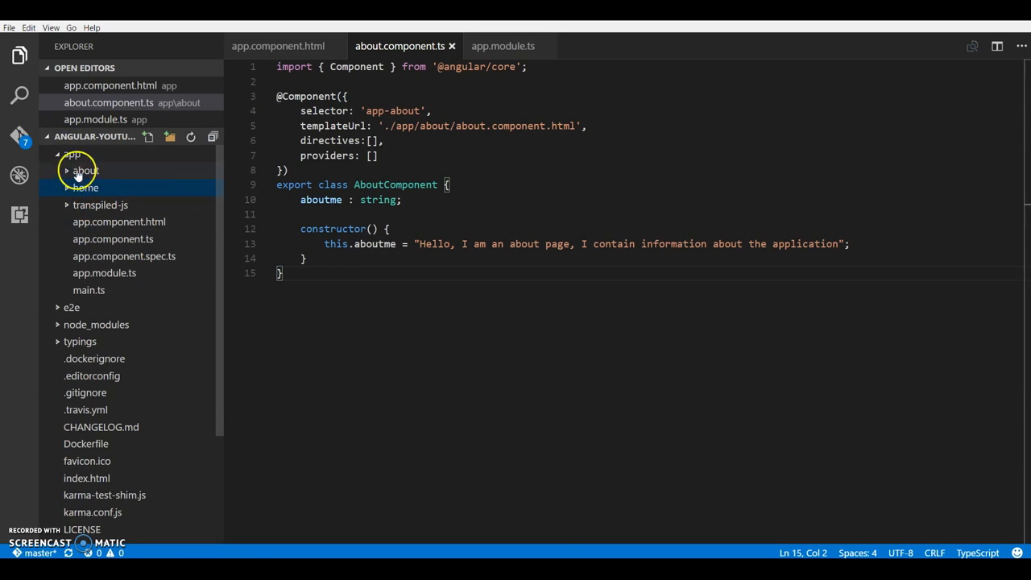
pyautogui.rightClick(65, 155)
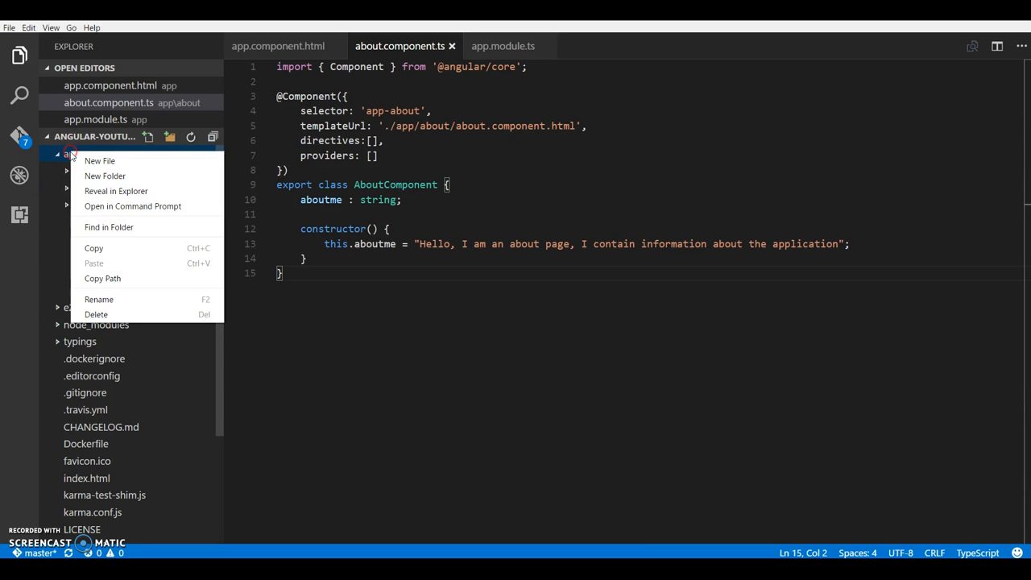
pyautogui.click(100, 162)
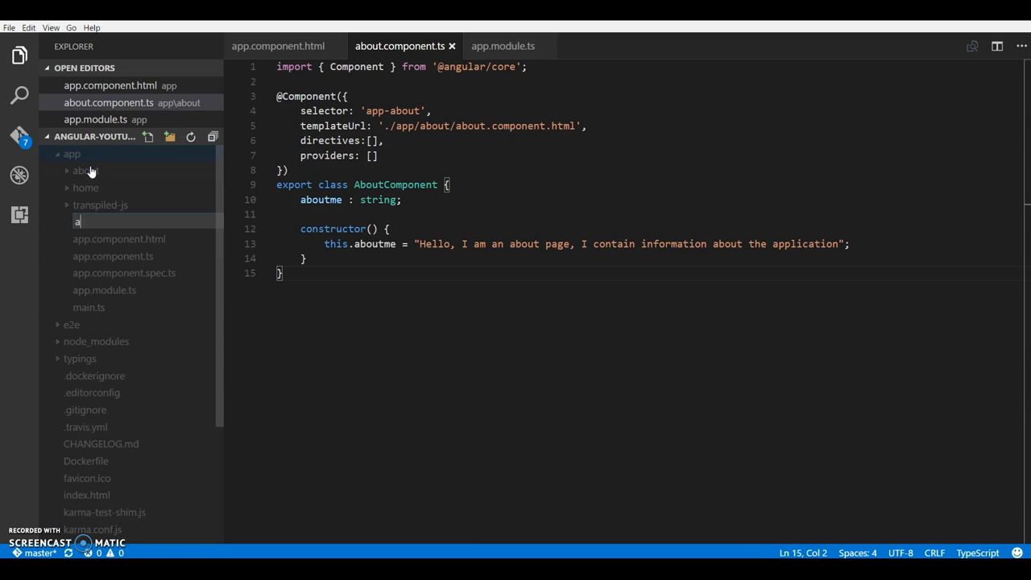
pyautogui.write('pp.rou')
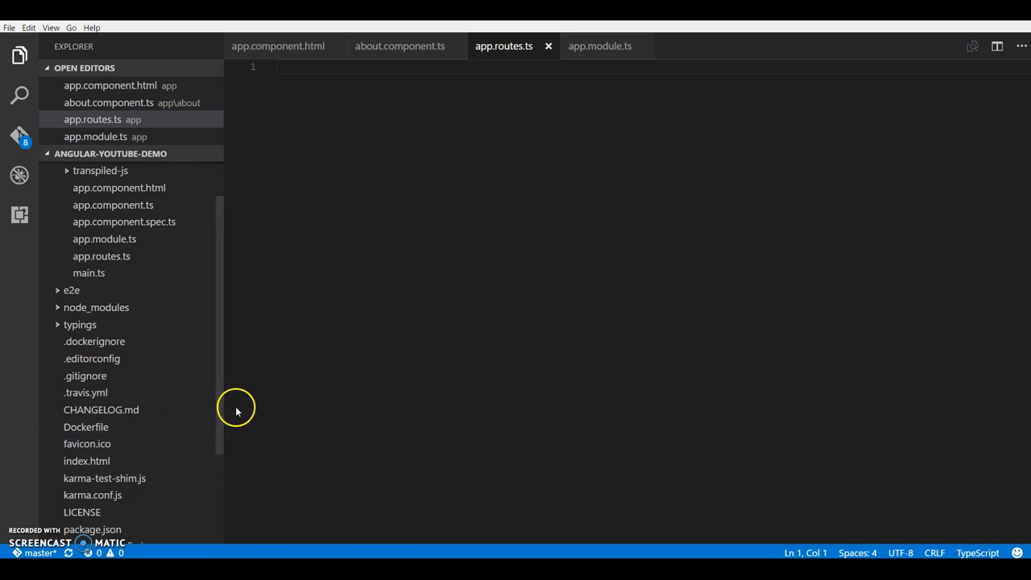
# - Scroll the Explorer to reach index.html and check its base href of "/"
pyautogui.scroll(-3)
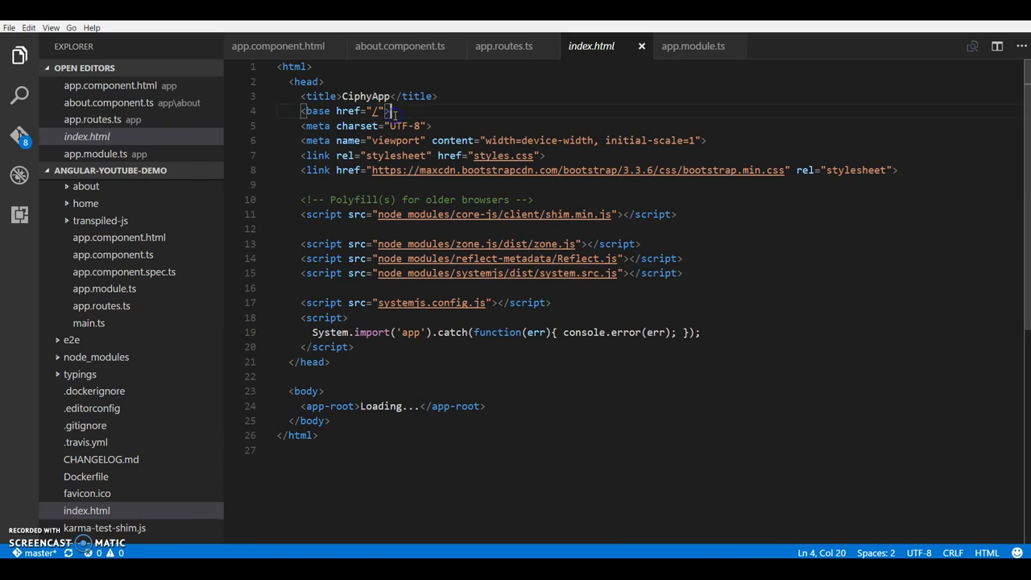
pyautogui.moveTo(90, 340)
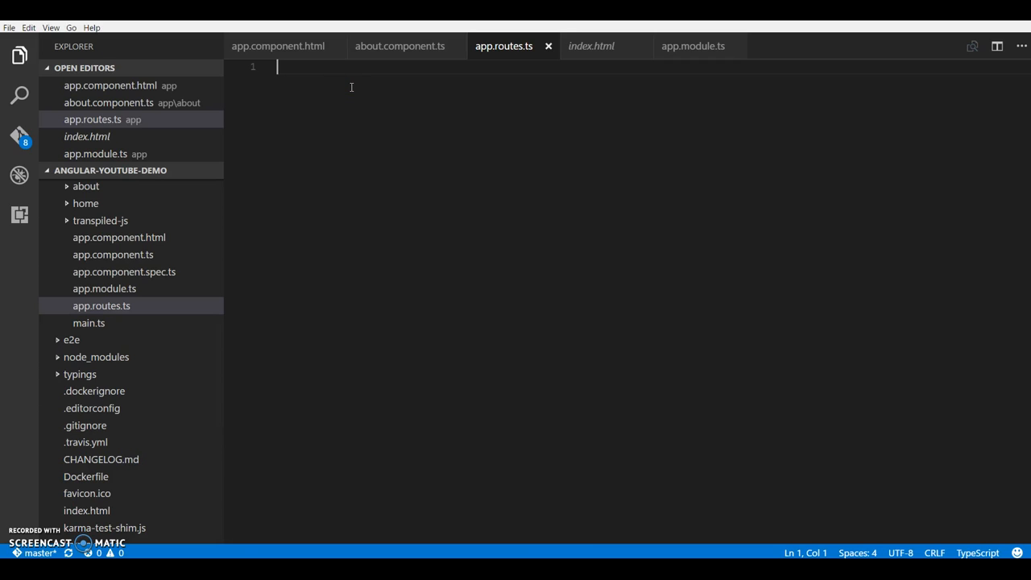
pyautogui.moveTo(358, 87)
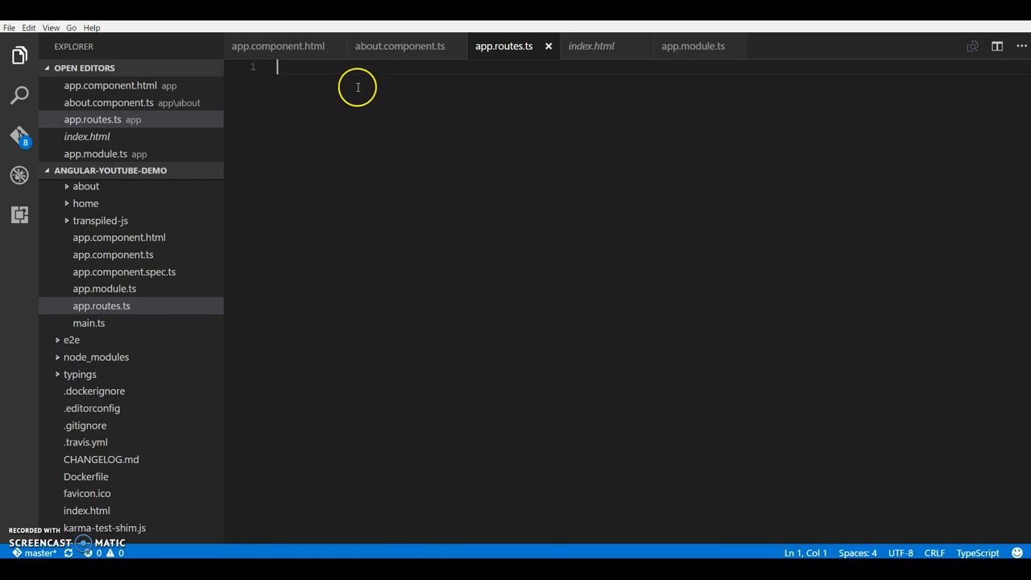
pyautogui.moveTo(364, 84)
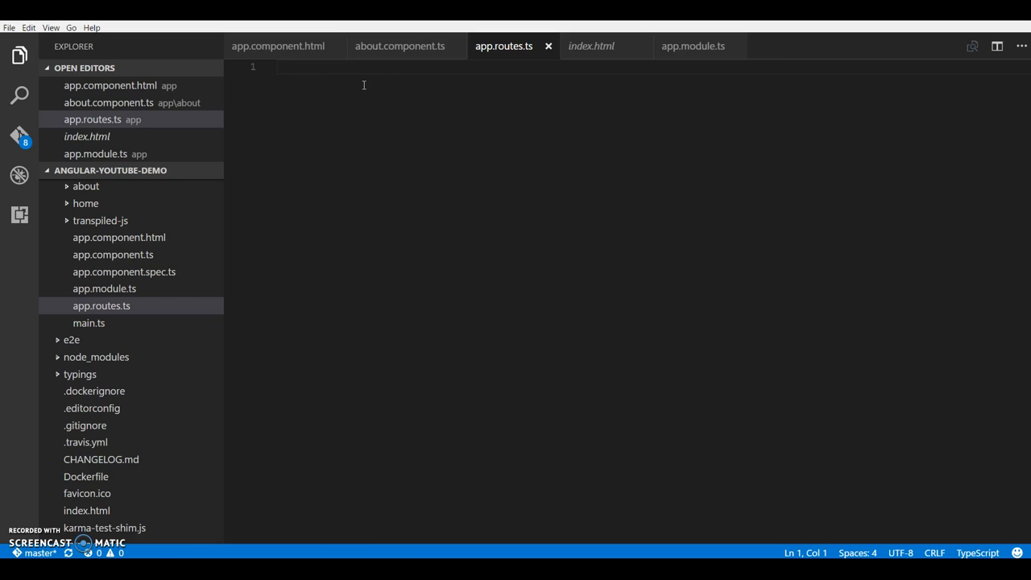
pyautogui.write('import {} from')
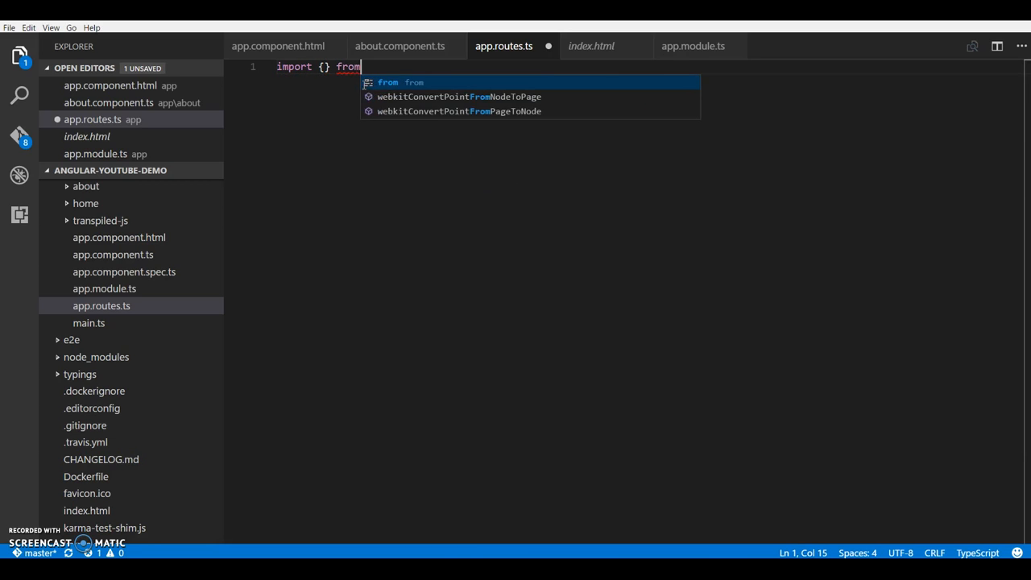
pyautogui.write("'';")
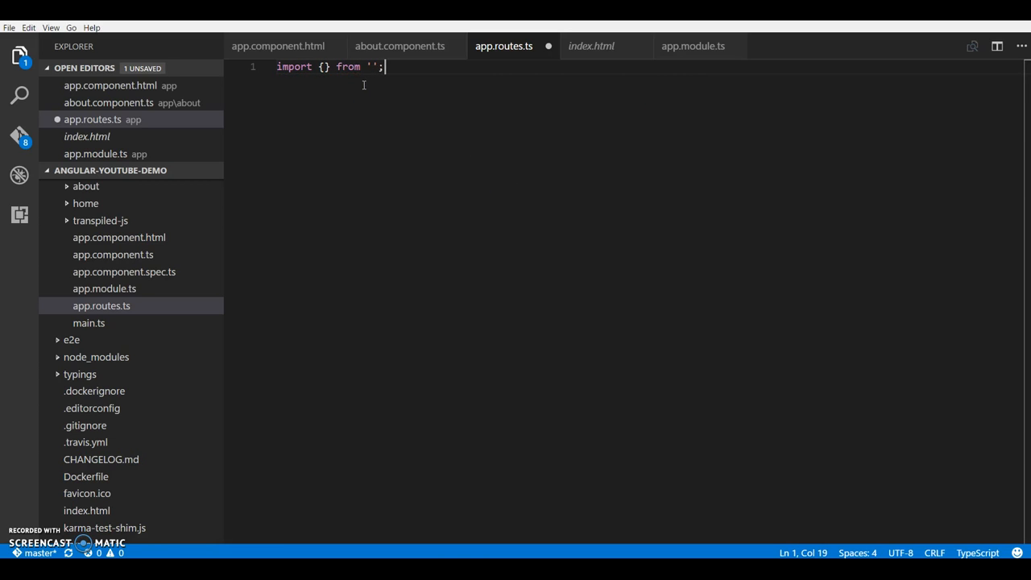
pyautogui.write('angu')
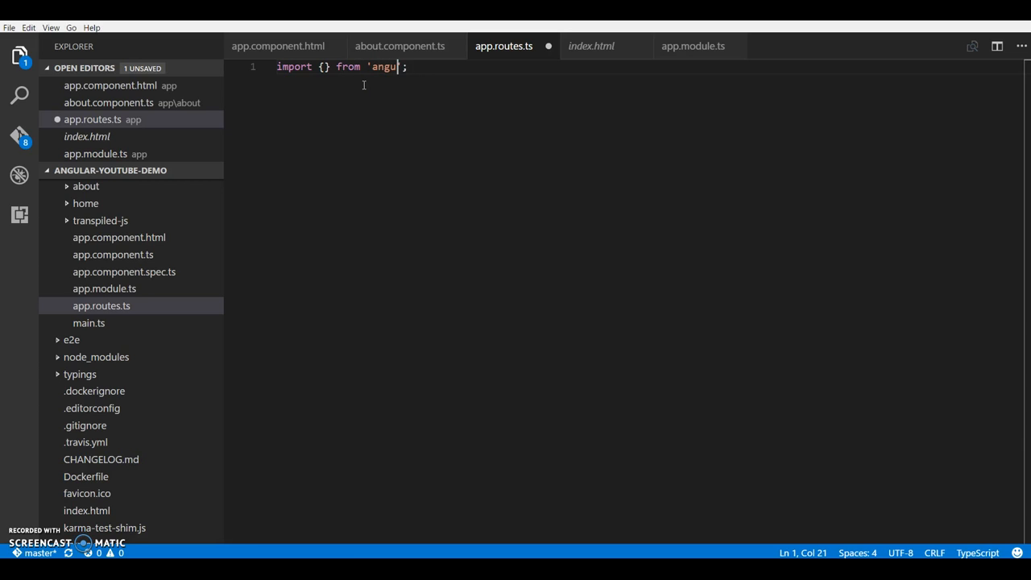
pyautogui.press('Backspace')
pyautogui.write('lar/r')
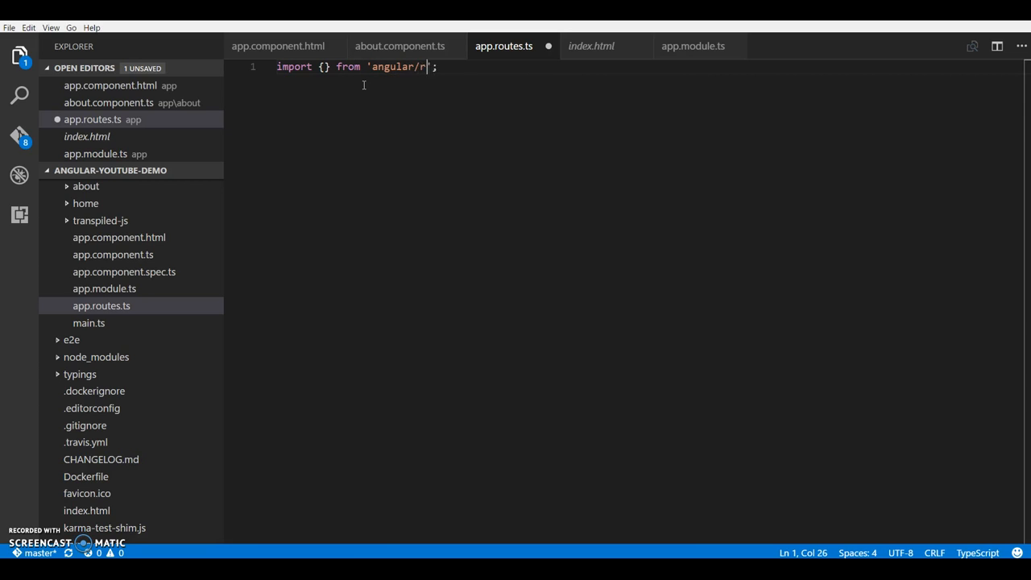
pyautogui.write('outer')
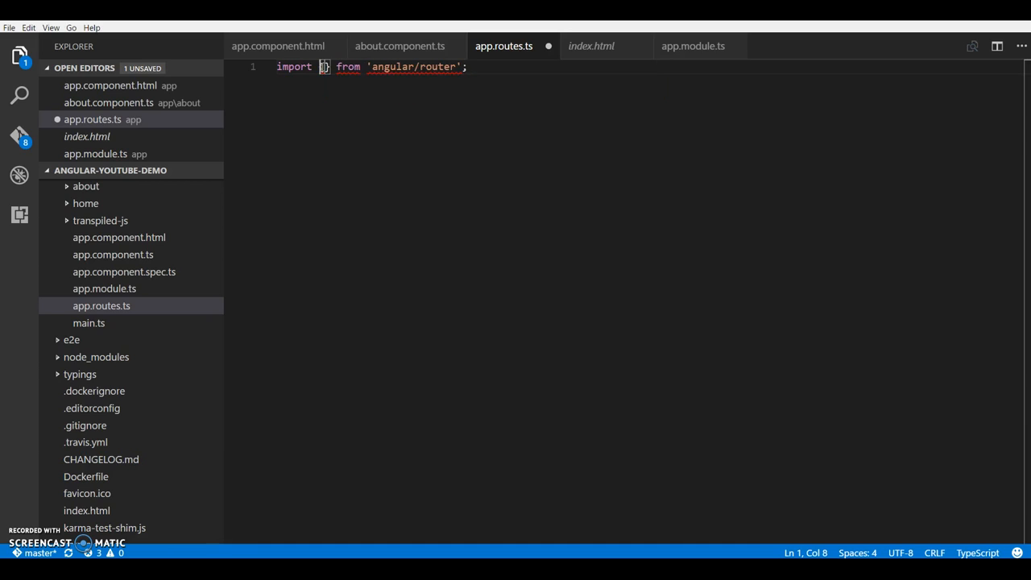
pyautogui.write('R')
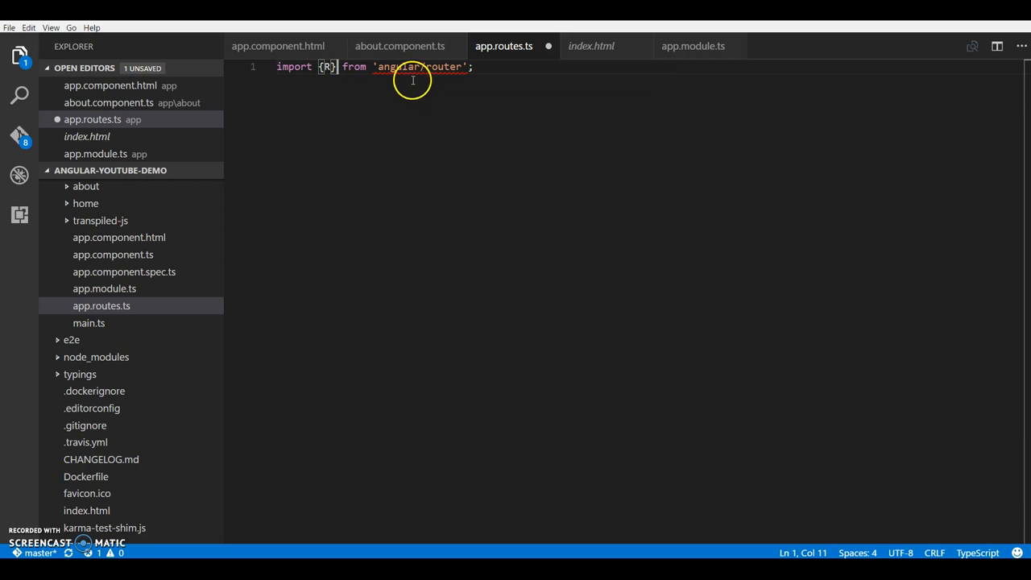
pyautogui.moveTo(389, 68)
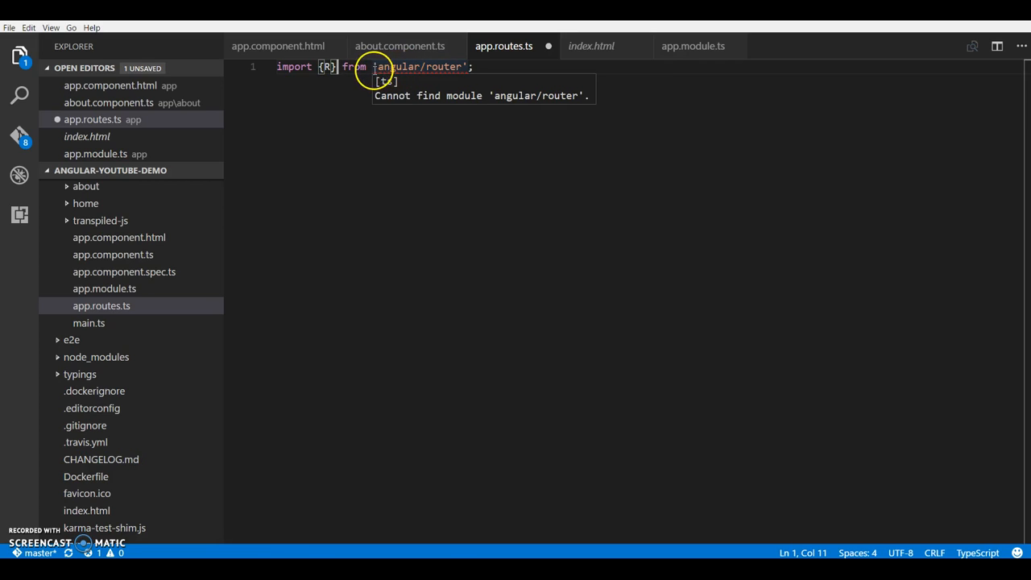
pyautogui.click(384, 68)
pyautogui.write('@')
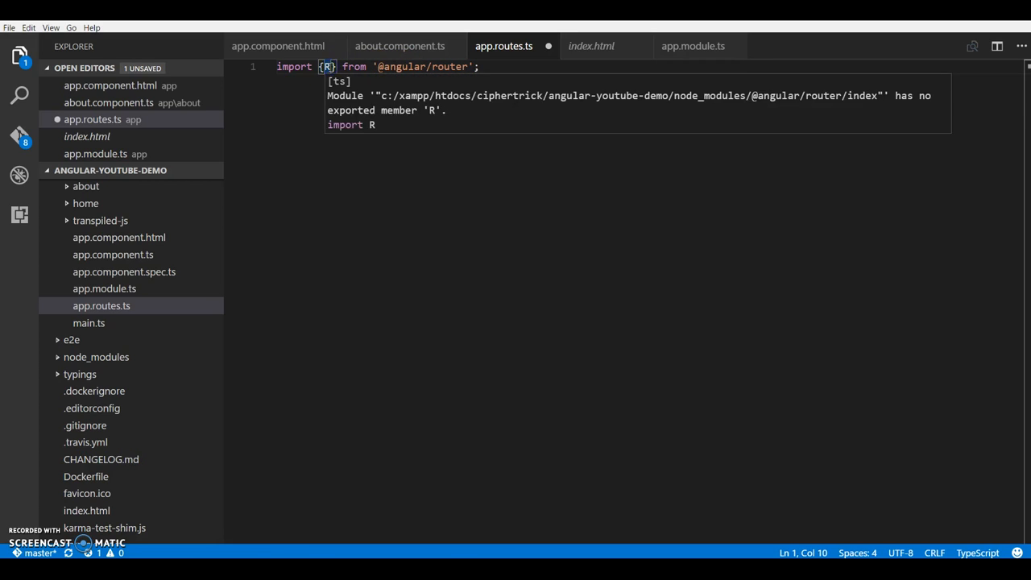
pyautogui.write('outer, RouterM')
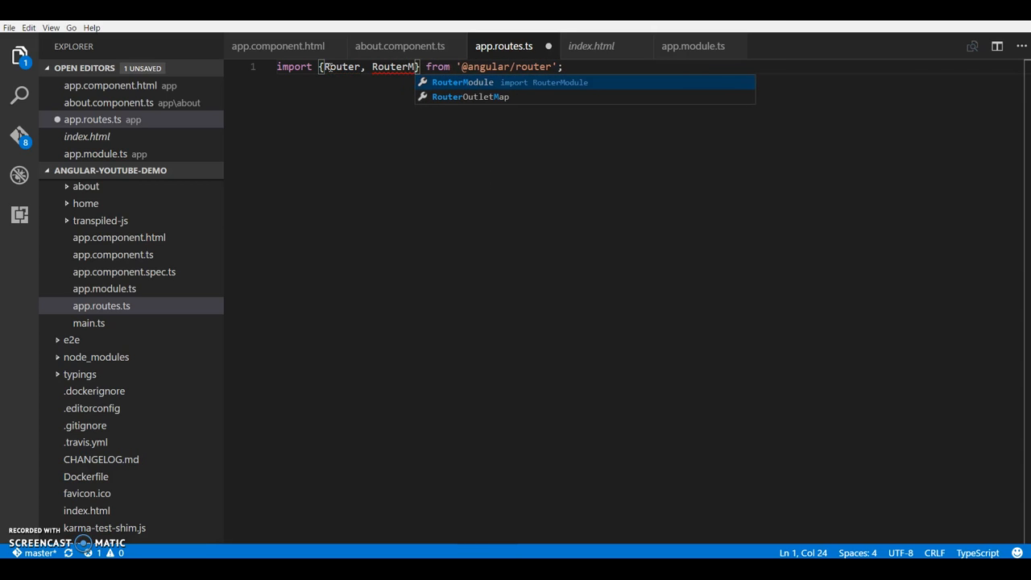
pyautogui.press('Tab')
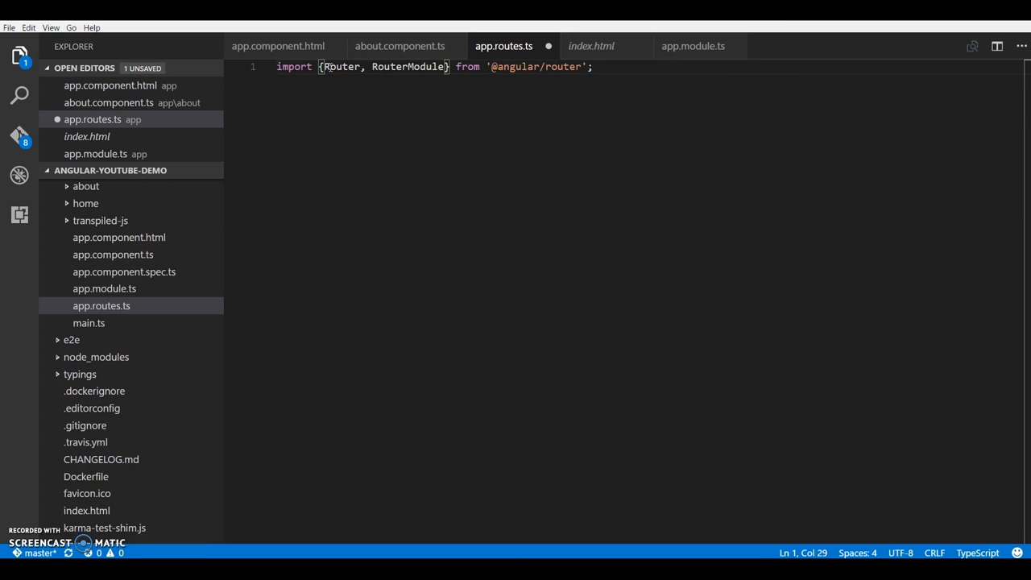
pyautogui.press('Enter')
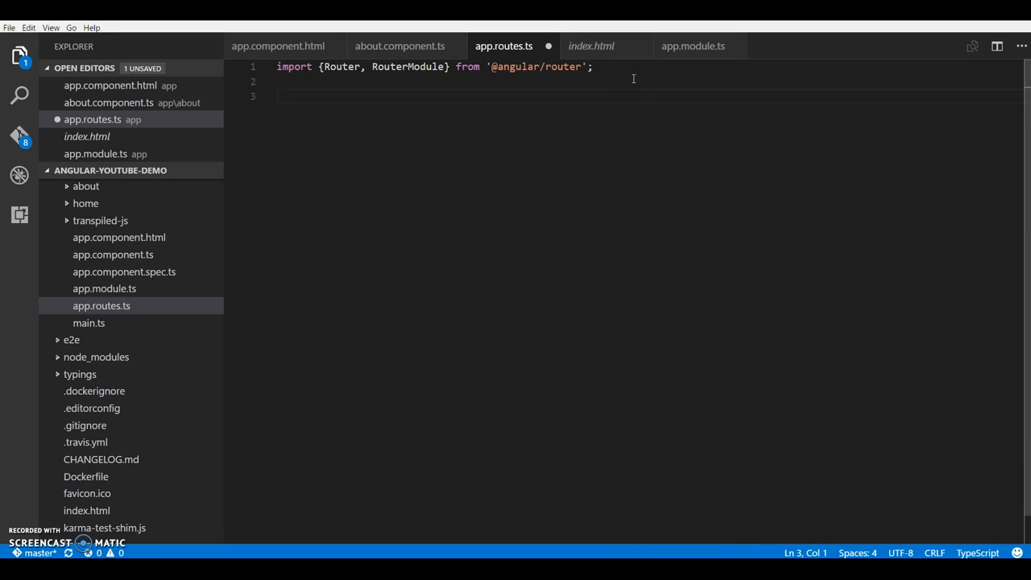
# - Declare const routes : Router = [ { } ] with a path: "" property inside the entry
pyautogui.write('const router : R')
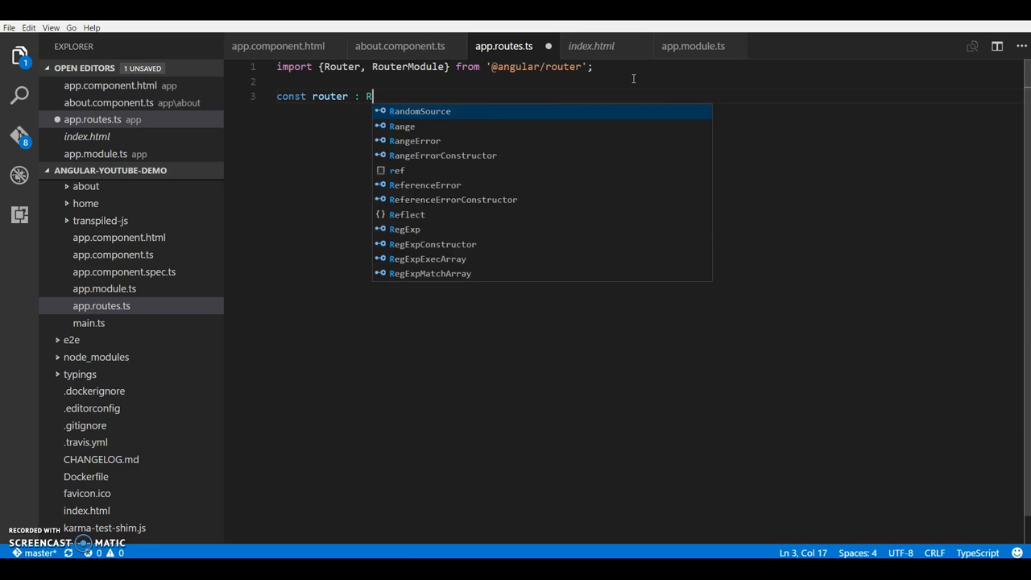
pyautogui.write('outer = [')
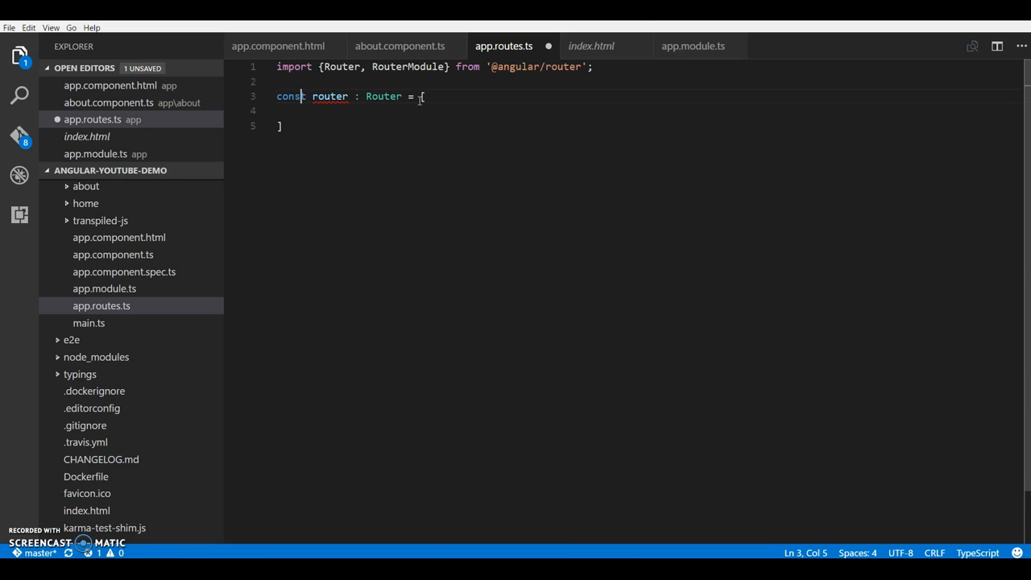
pyautogui.write('rou')
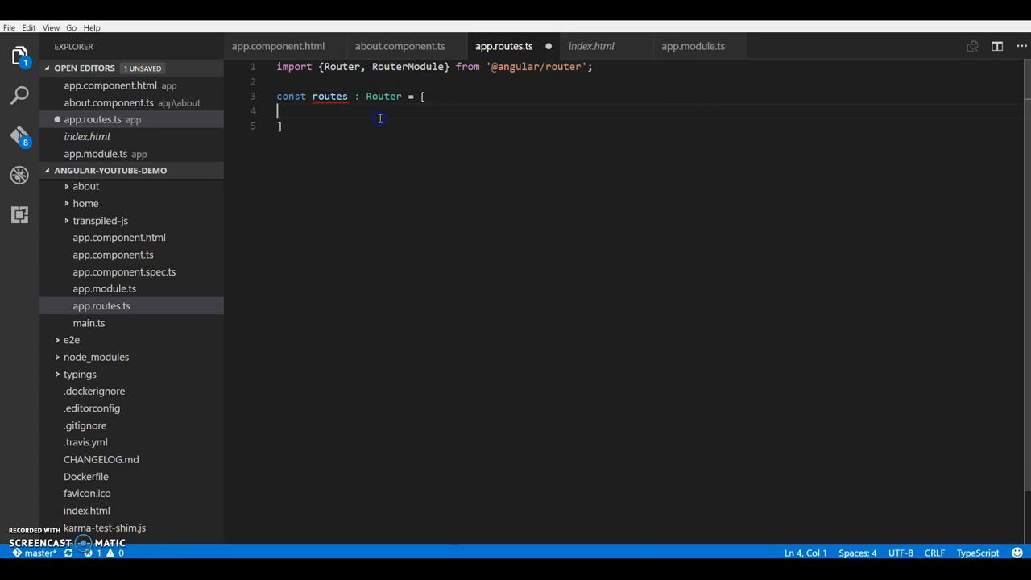
pyautogui.write('{}')
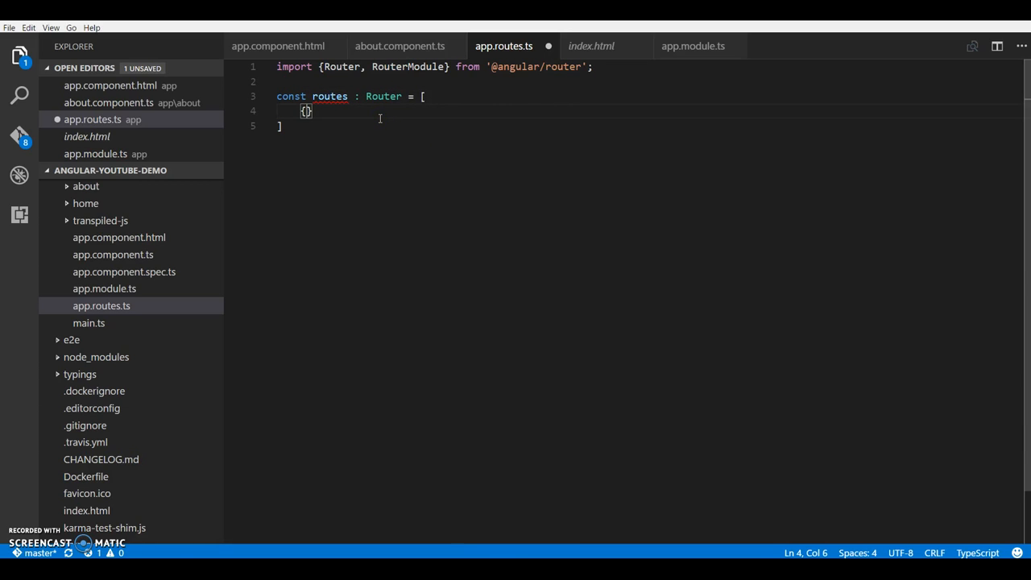
pyautogui.press('Enter')
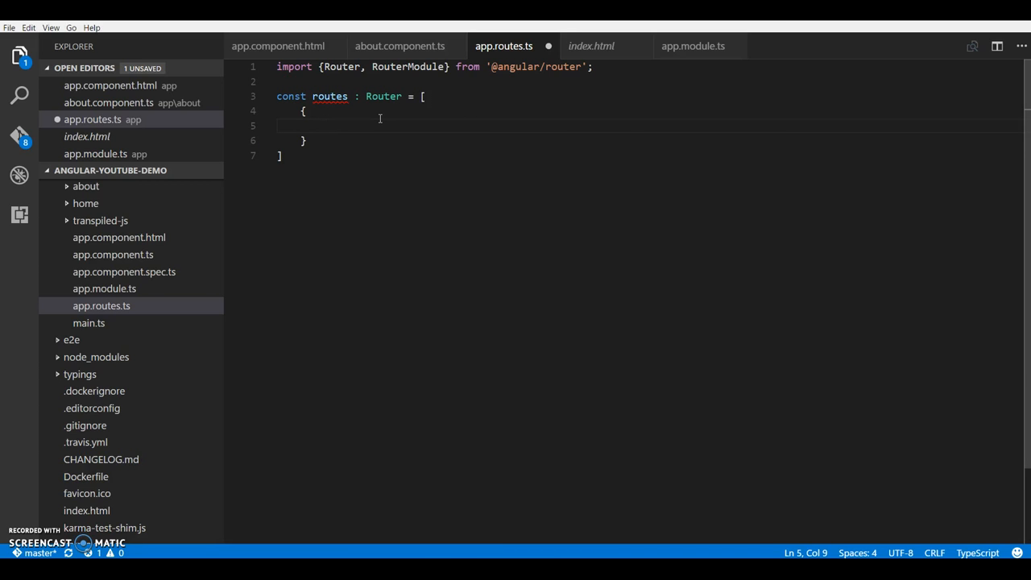
pyautogui.write('path:')
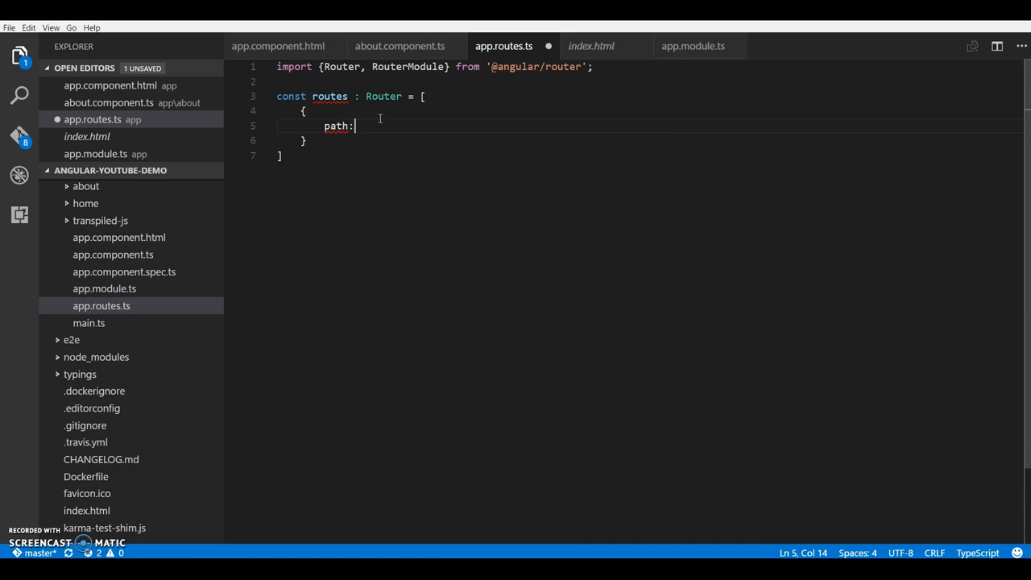
pyautogui.write('"",')
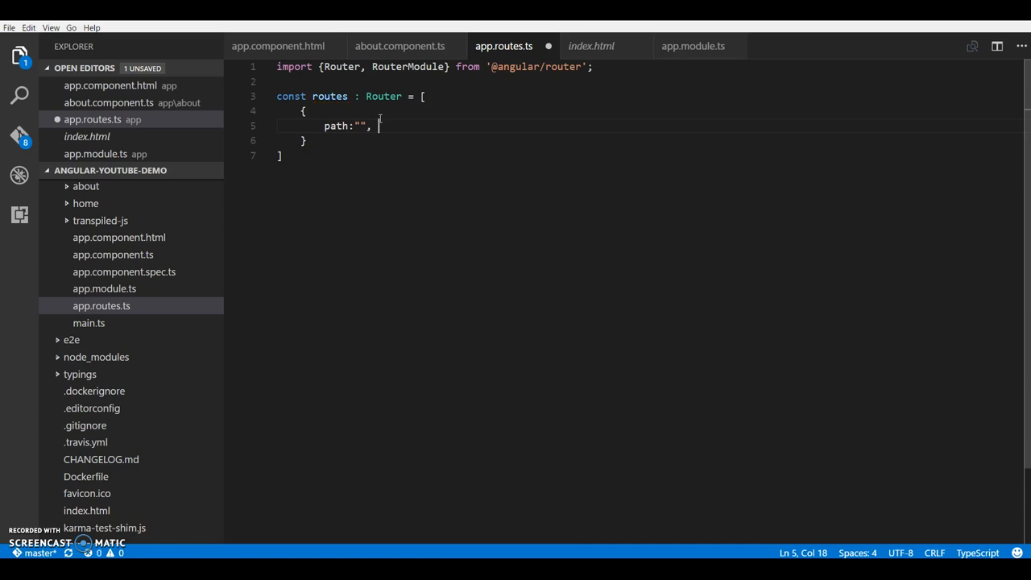
# - Add the component property, set path to "home" and component to HomeComponent
pyautogui.write('component')
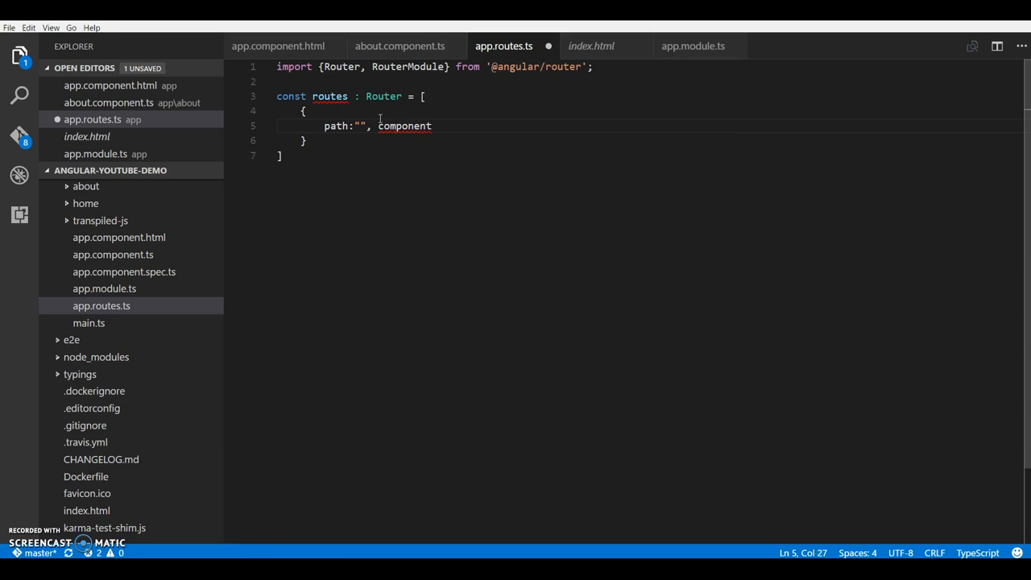
pyautogui.press('Backspace')
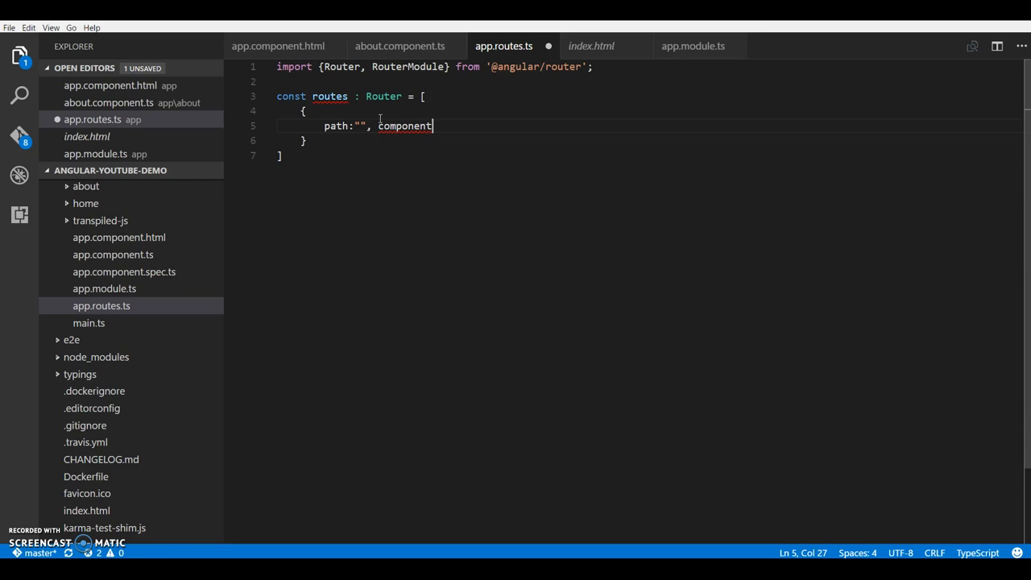
pyautogui.write(':')
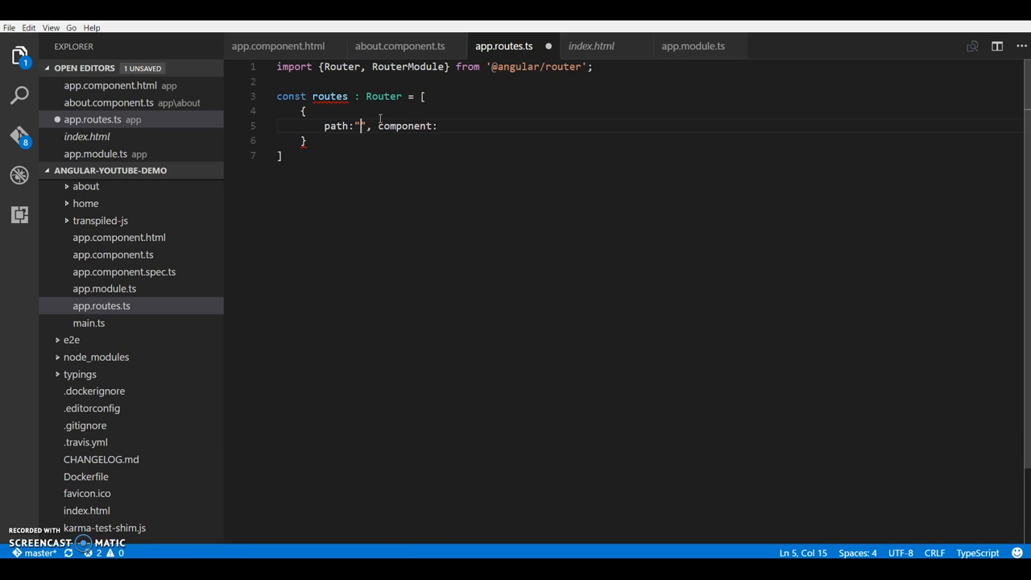
pyautogui.write('home')
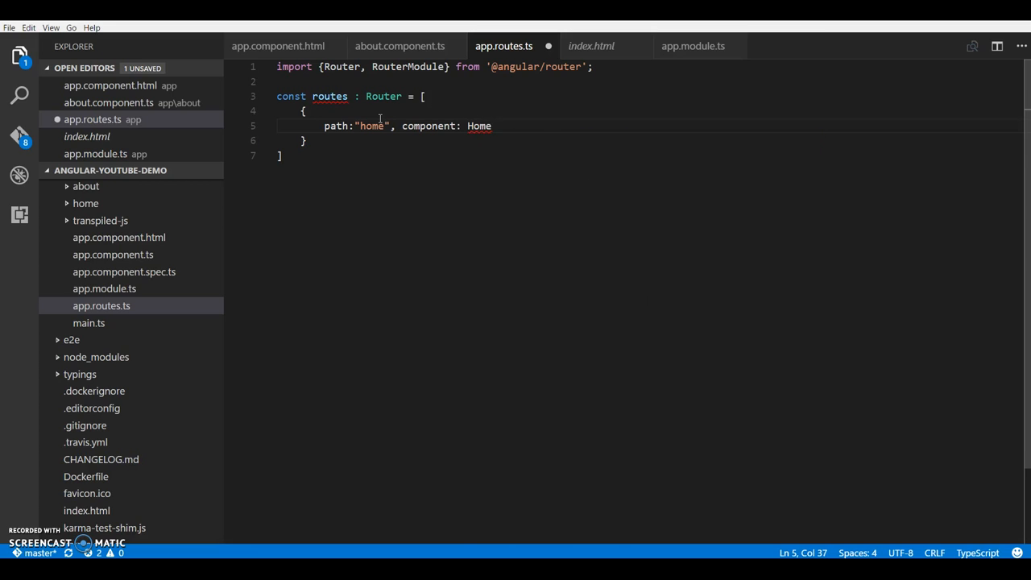
pyautogui.write('Component')
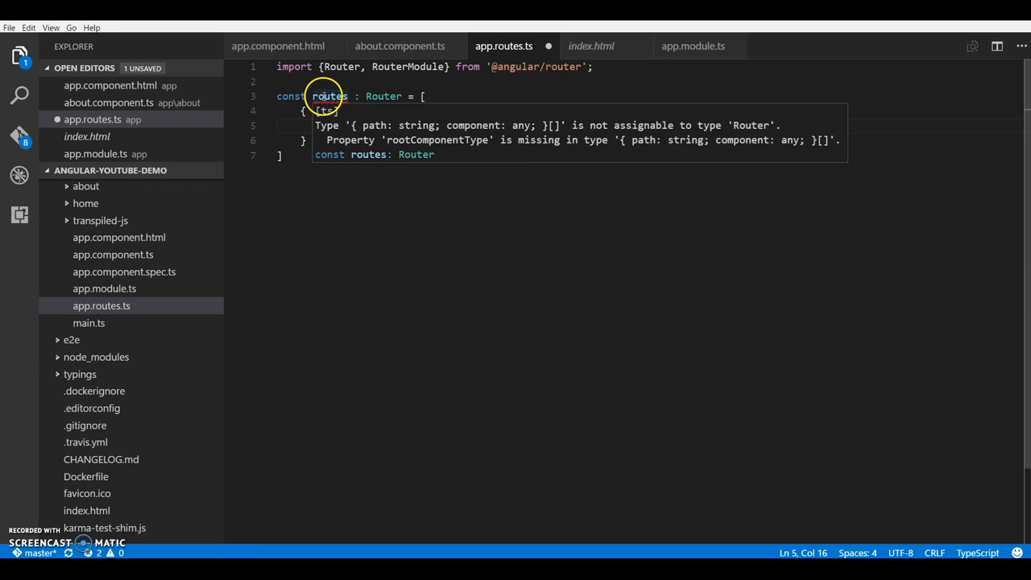
pyautogui.moveTo(379, 116)
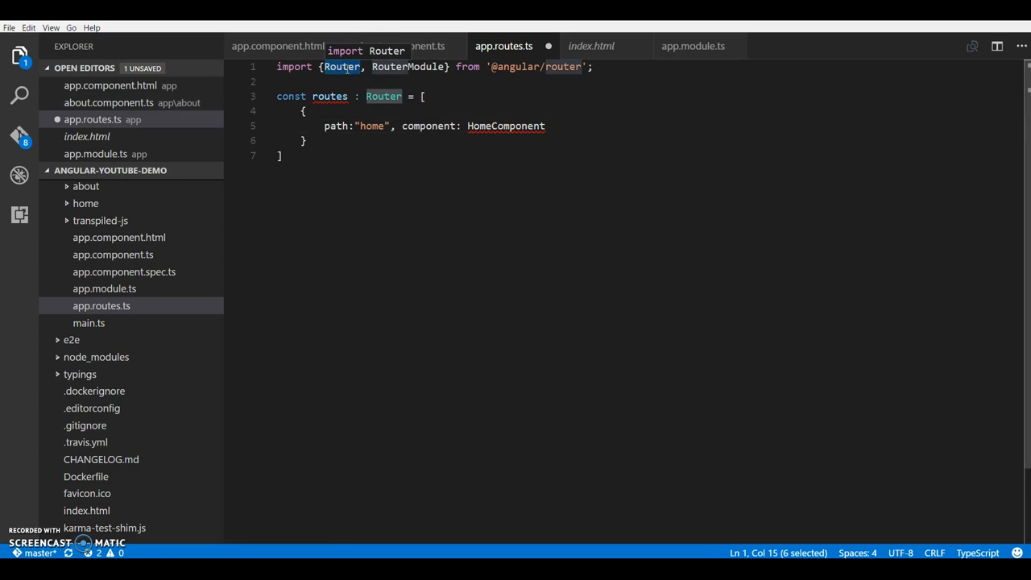
# - Replace Router with Routes in the import and type annotation, keeping component: HomeComponent
pyautogui.write('Routes')
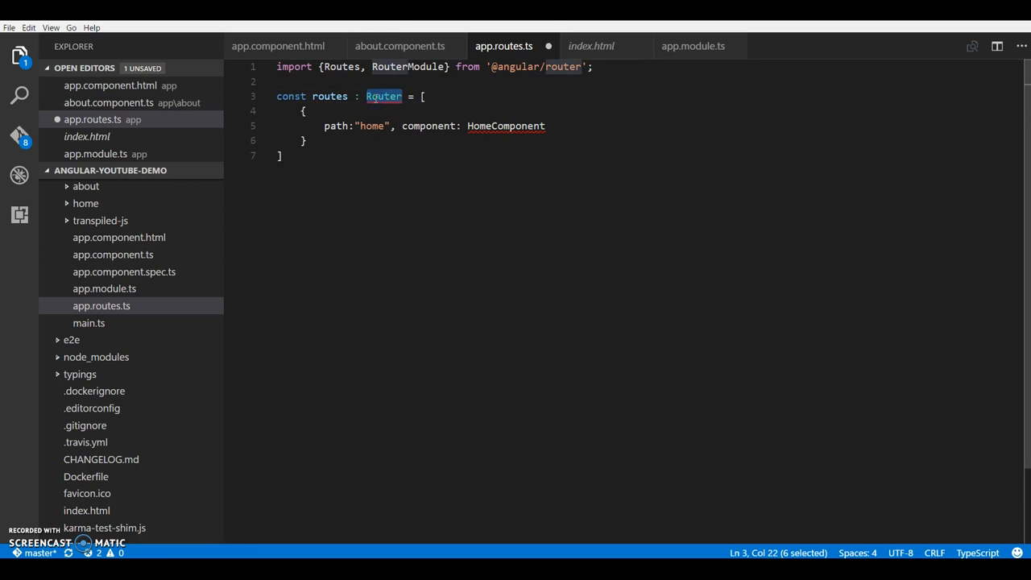
pyautogui.write('Ro')
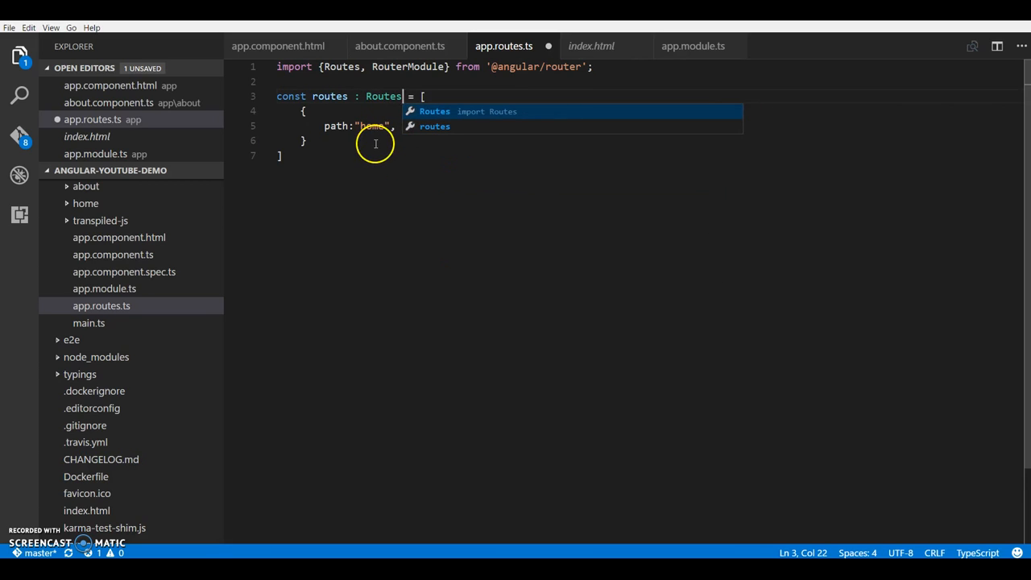
pyautogui.write(', component: HomeComponent')
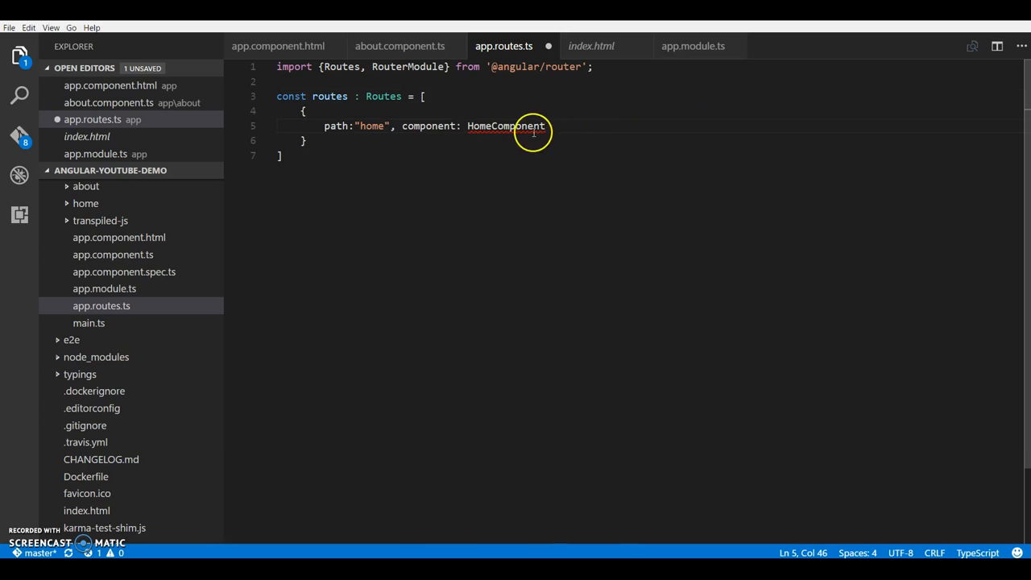
pyautogui.moveTo(506, 126)
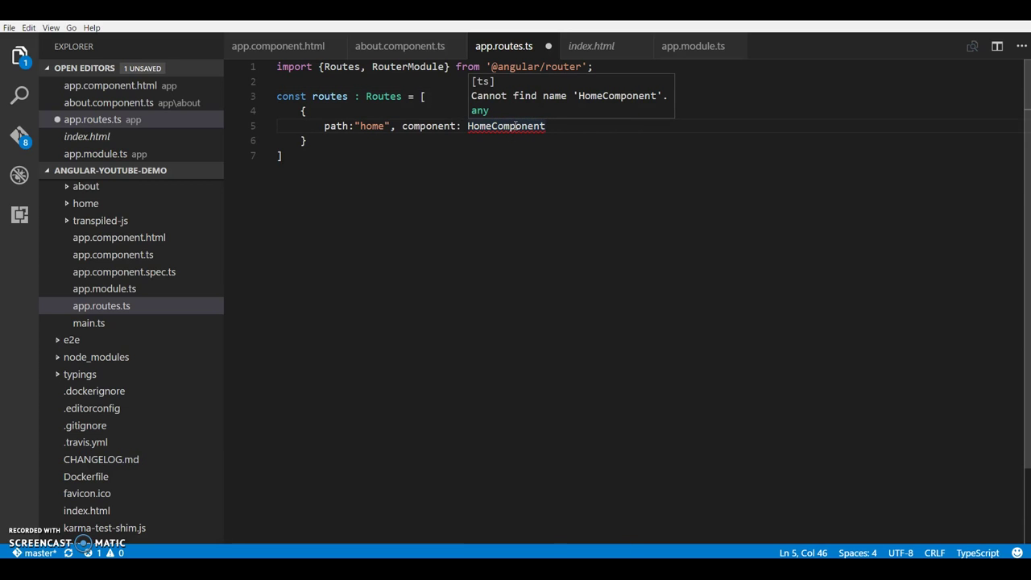
pyautogui.click(478, 138)
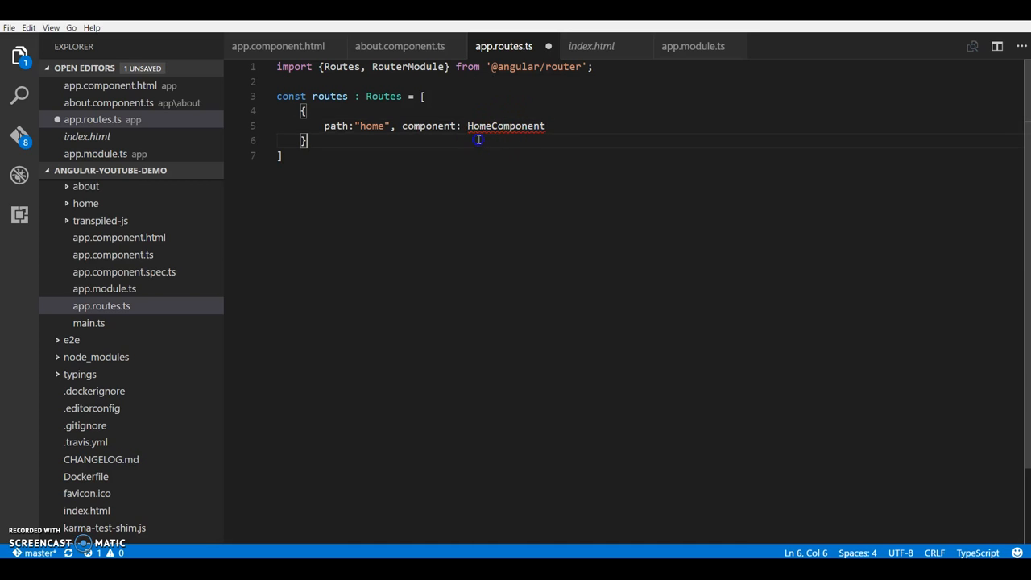
# - Add a second route { path: "about", component: AboutComponent } after the home entry
pyautogui.write(',')
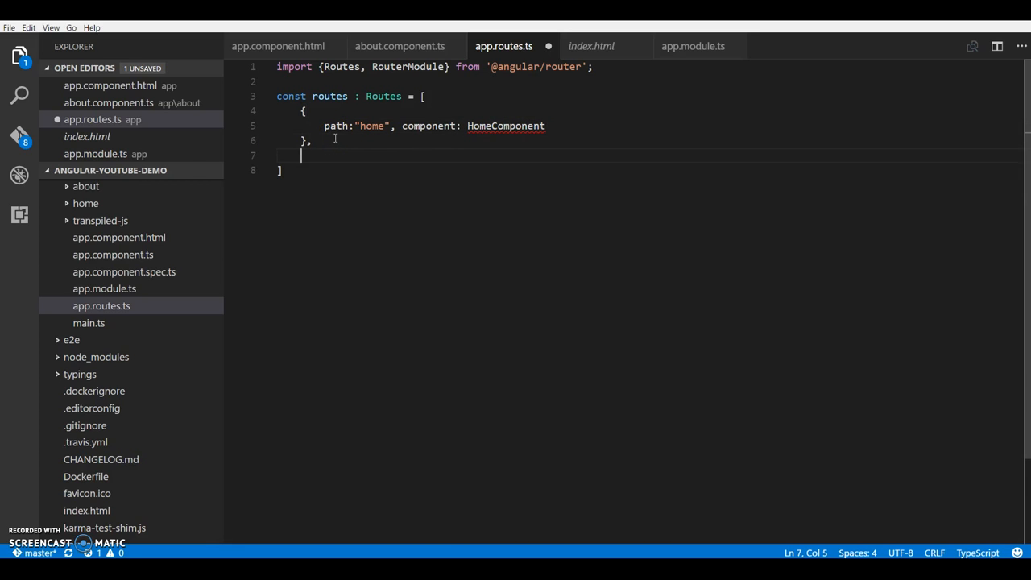
pyautogui.moveTo(115, 255)
pyautogui.write('{')
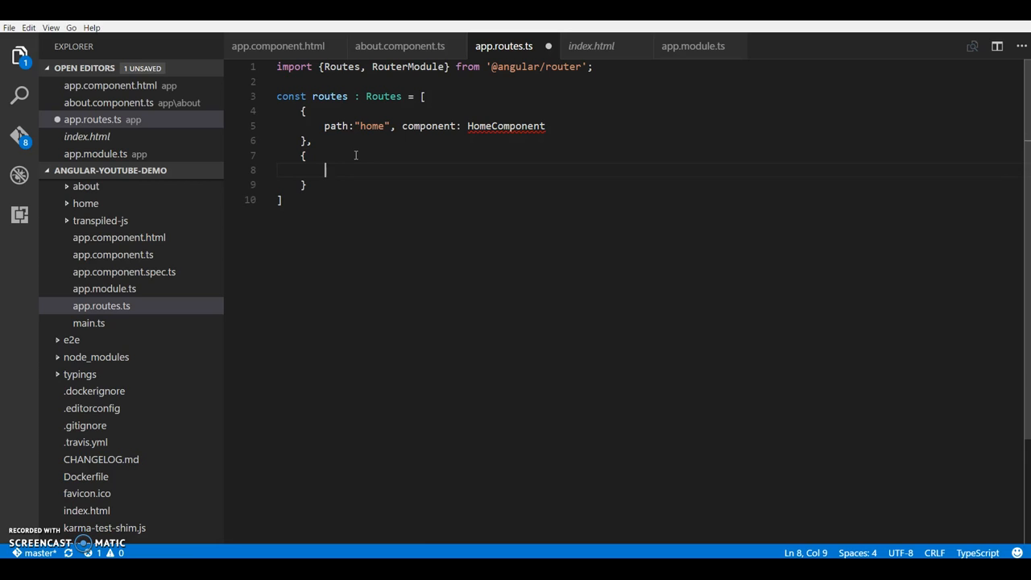
pyautogui.write('path')
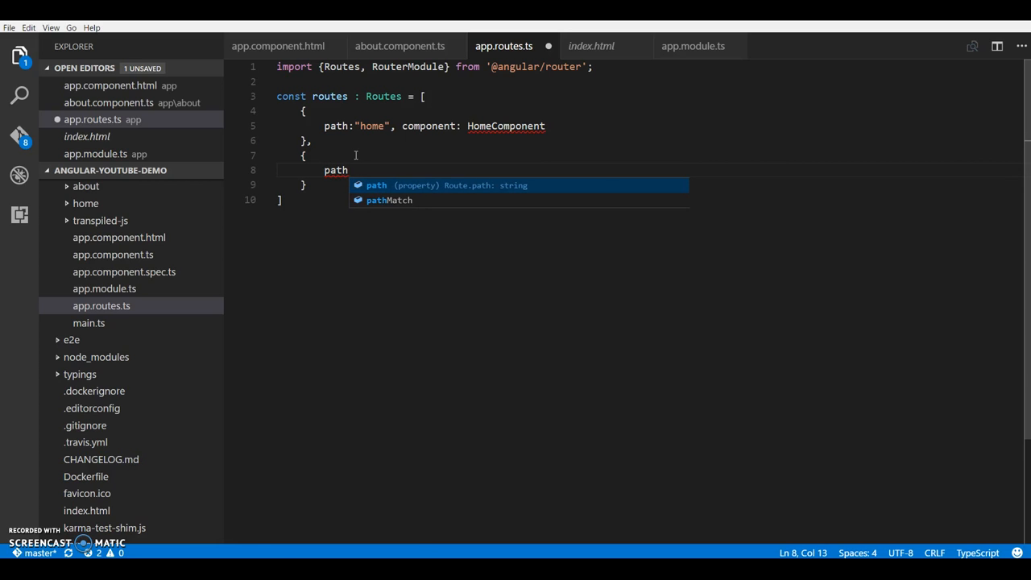
pyautogui.write(':""')
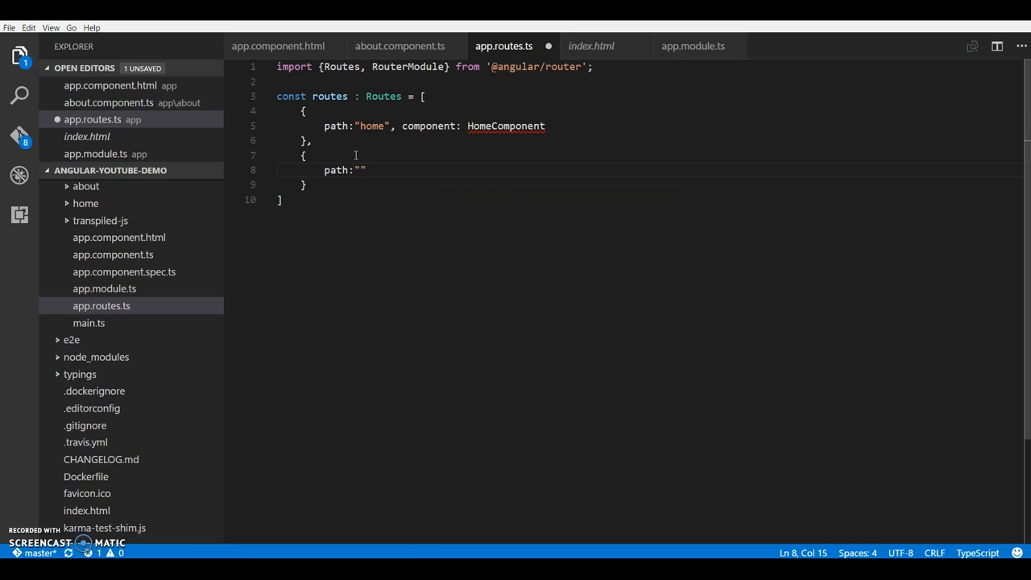
pyautogui.write('about')
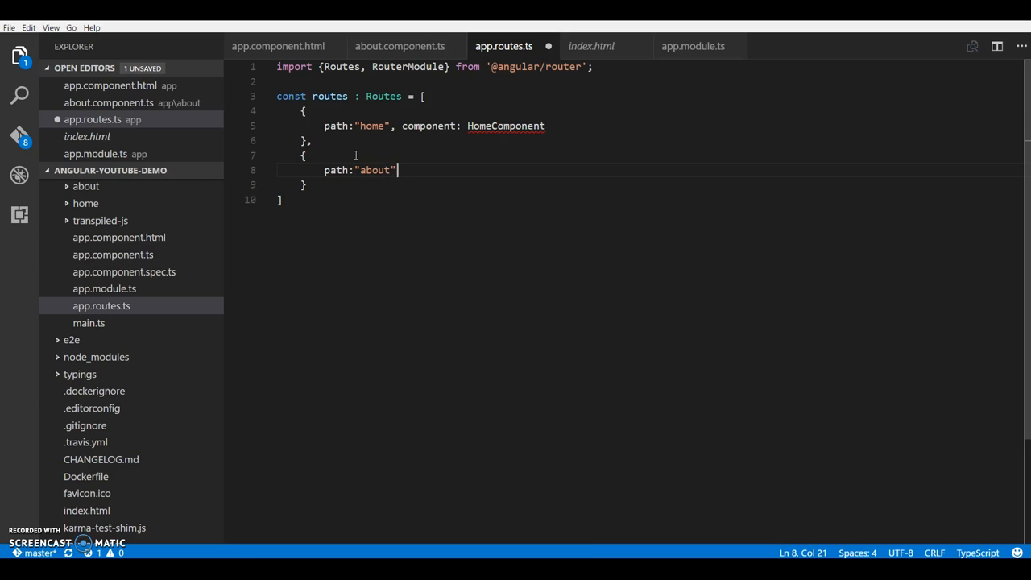
pyautogui.write(', co')
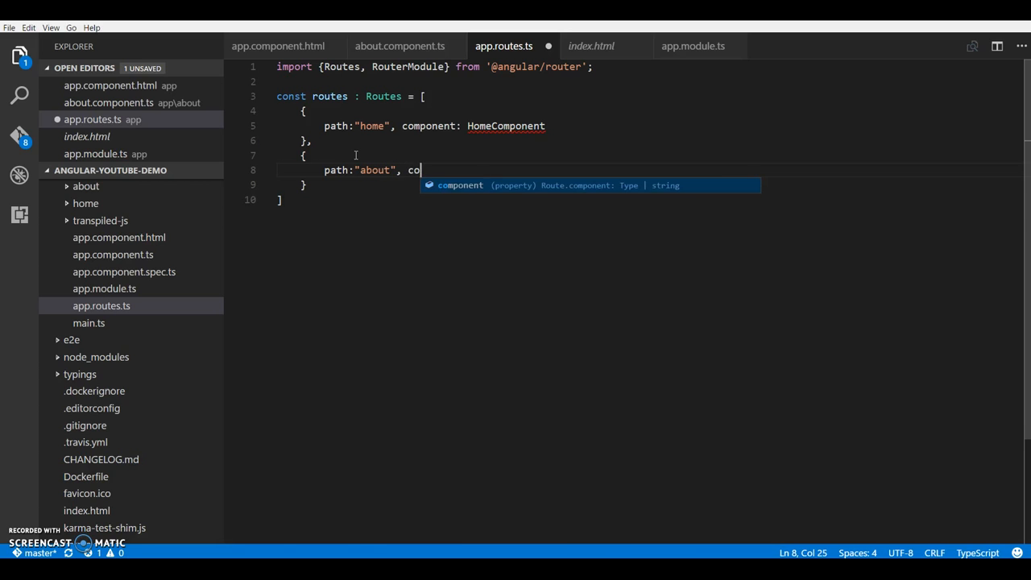
pyautogui.write('mponent: AboutComponent')
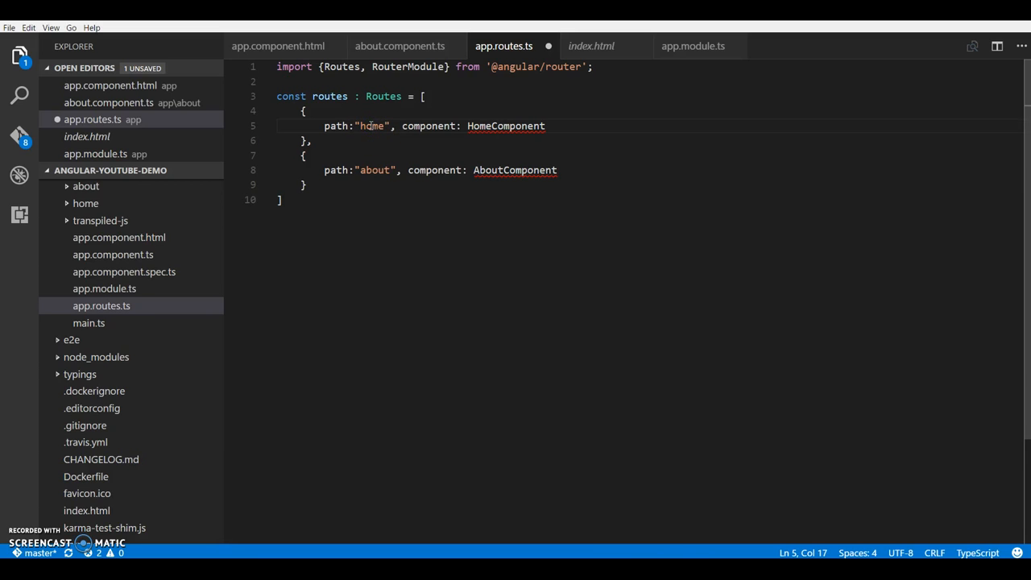
pyautogui.doubleClick(370, 126)
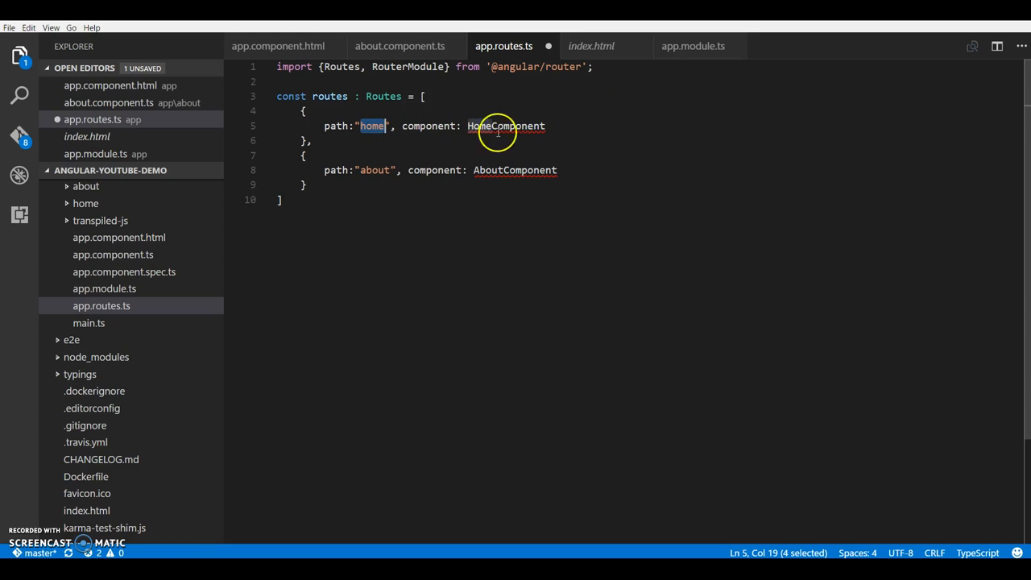
pyautogui.doubleClick(506, 125)
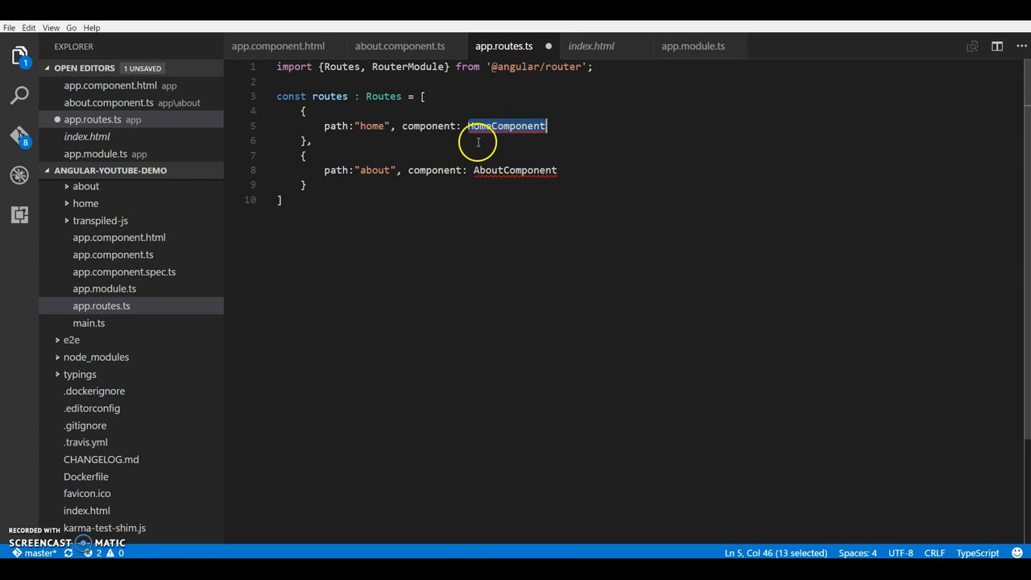
pyautogui.click(319, 210)
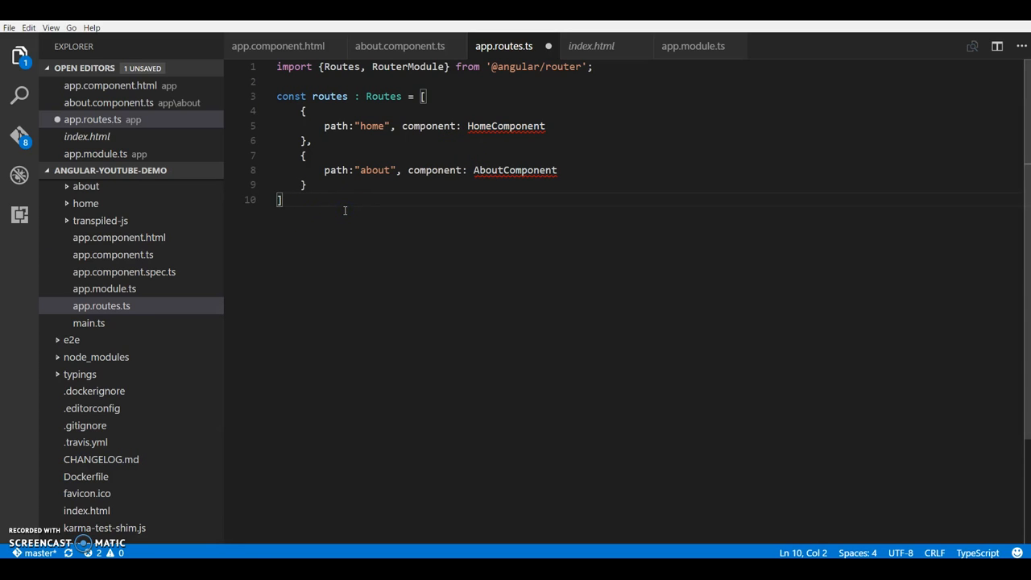
# - Add export const routing = RouterModule.forRoot(routes); below the routes array
pyautogui.press('Enter')
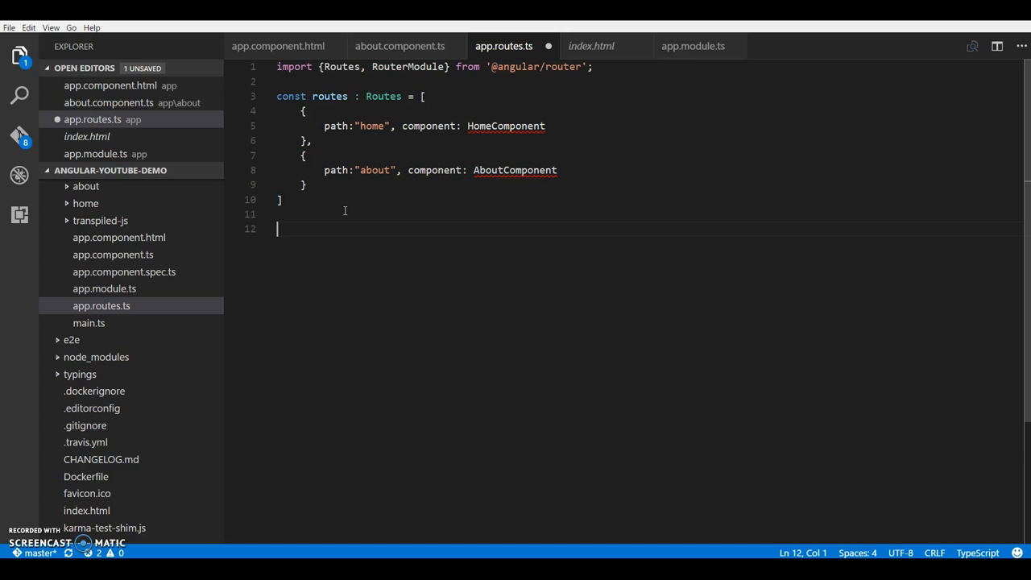
pyautogui.write('export const routing = RouterModule.forRoot(routes);')
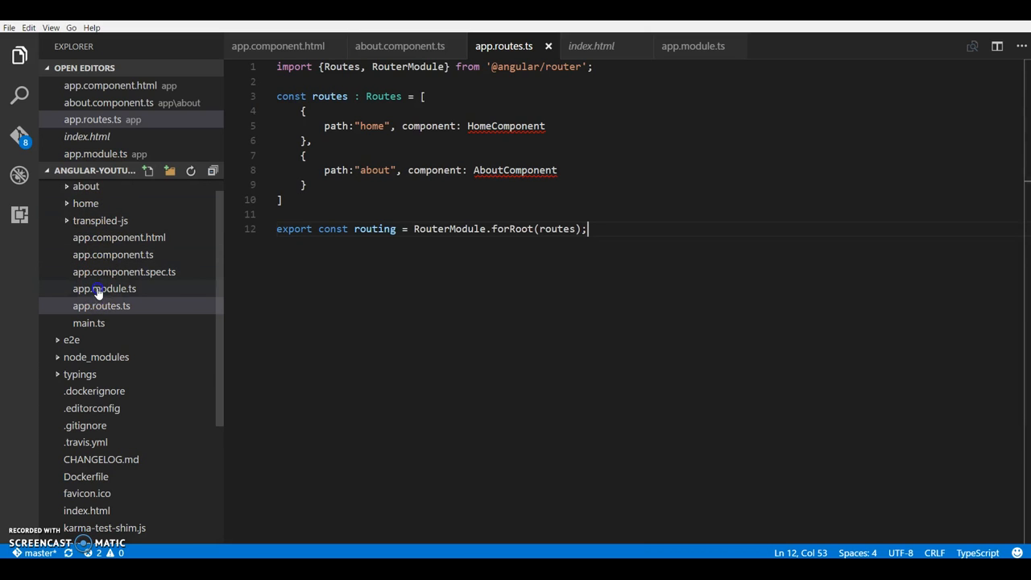
# - In app.module.ts add import {routing} from './app.routes' and list routing in imports
pyautogui.click(103, 289)
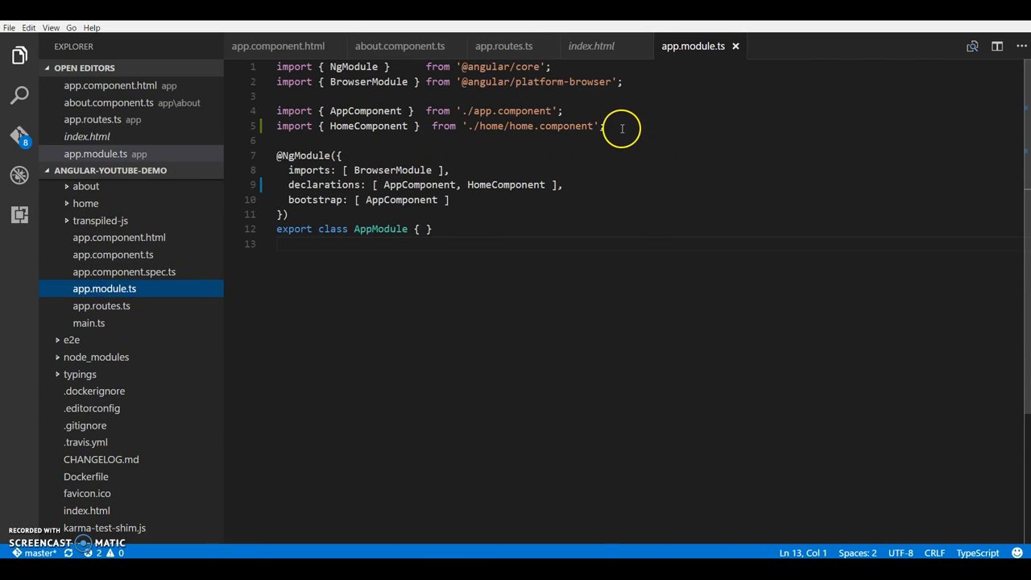
pyautogui.write('i')
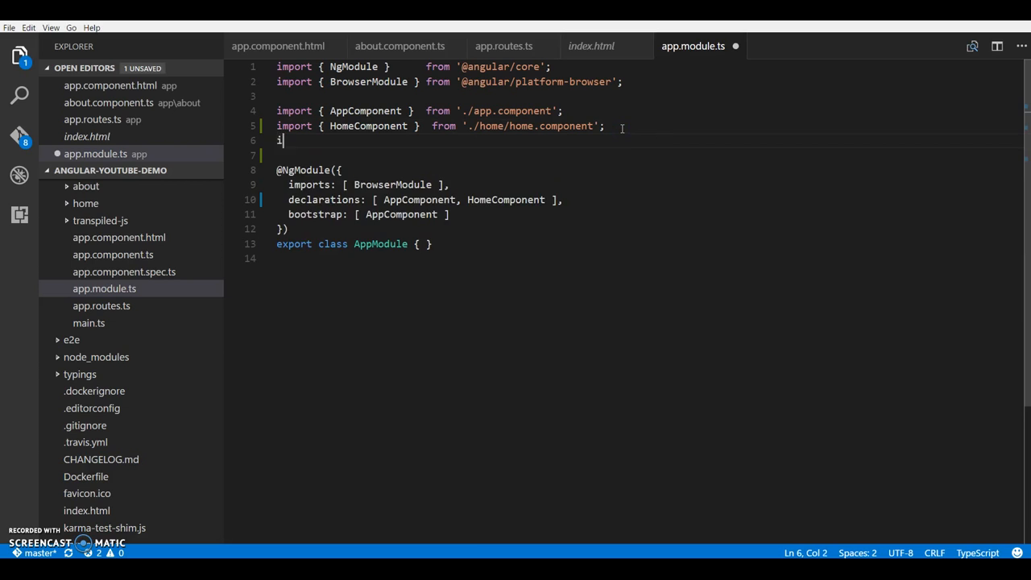
pyautogui.write('mport {')
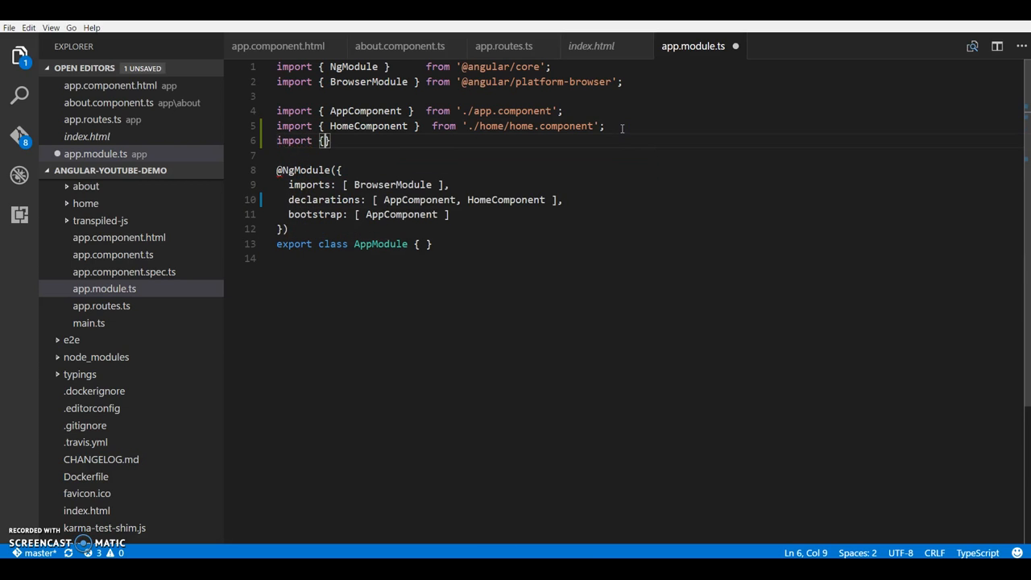
pyautogui.write('routing')
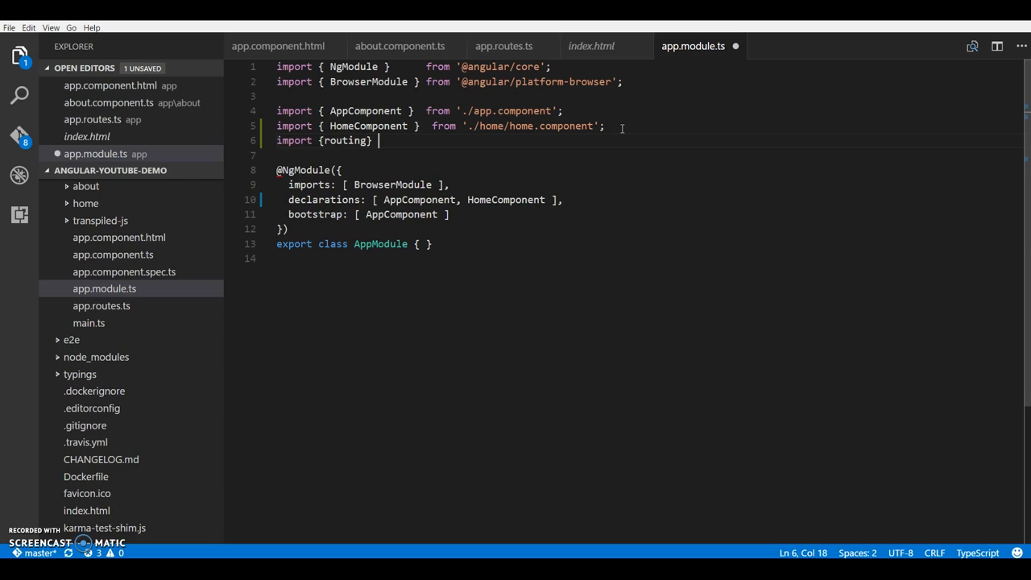
pyautogui.write("from '")
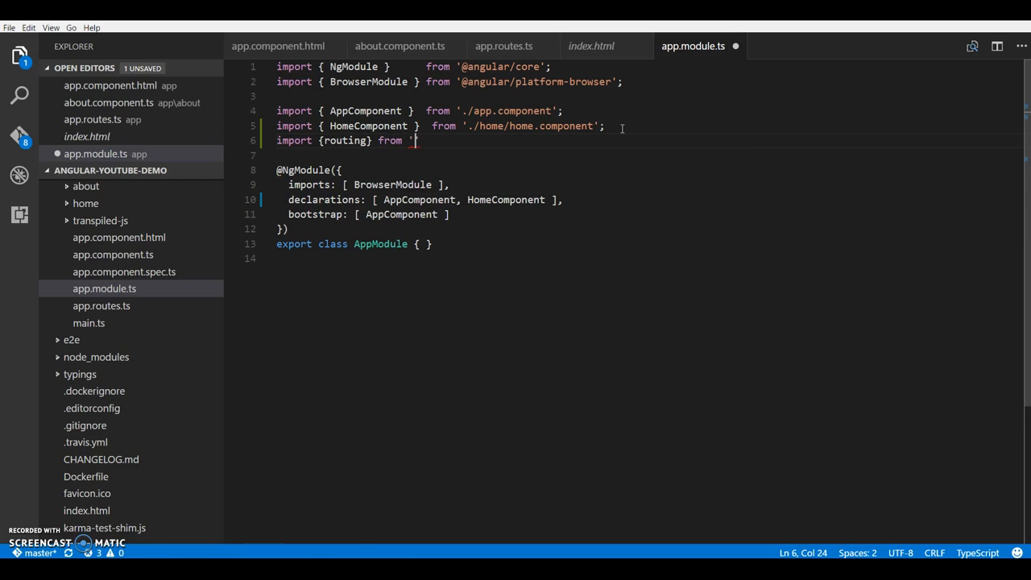
pyautogui.write('./')
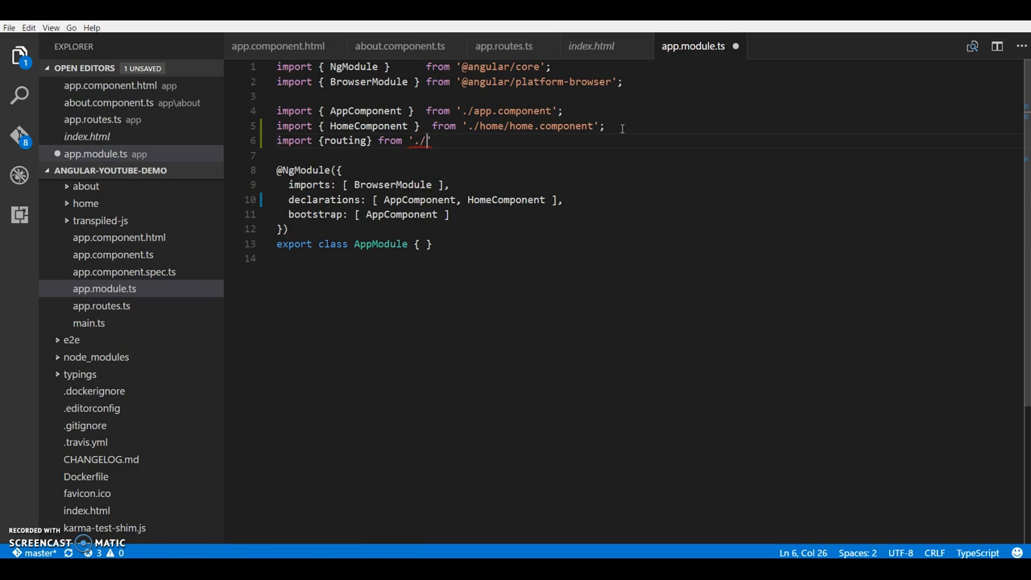
pyautogui.write('app.routes')
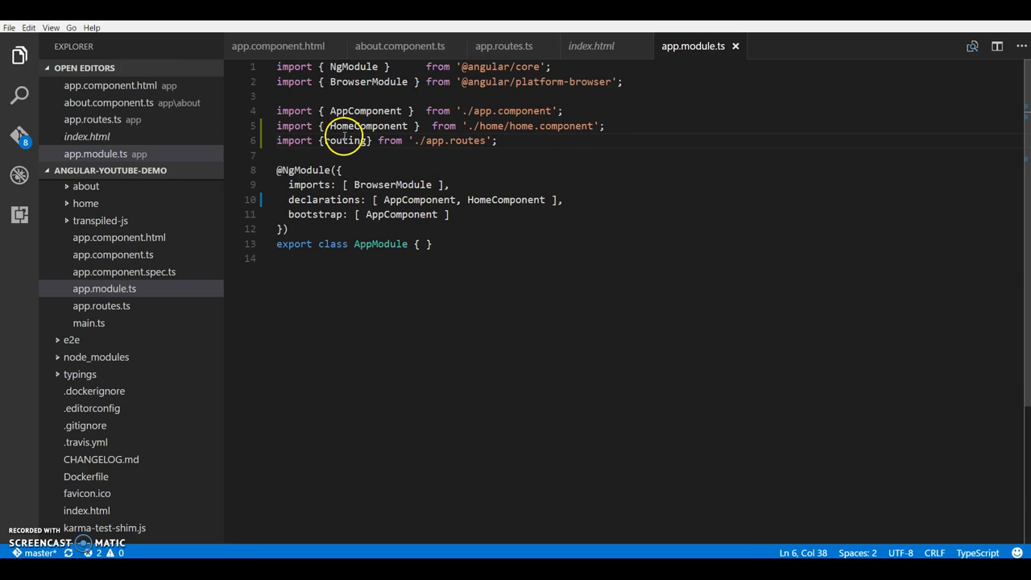
pyautogui.doubleClick(345, 141)
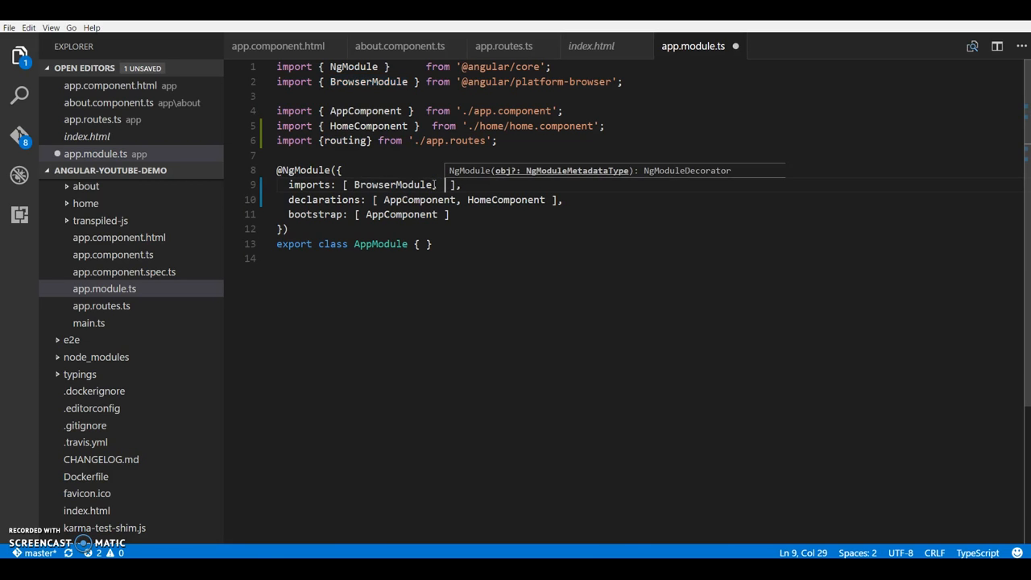
pyautogui.write(', routing')
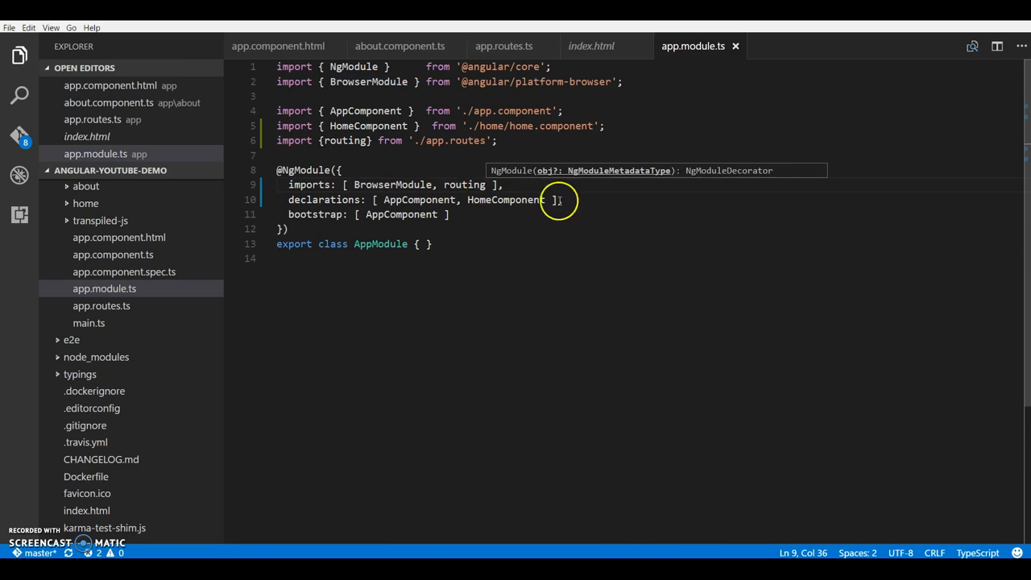
# - Add AboutComponent to declarations and start its import line after the HomeComponent import
pyautogui.write(',')
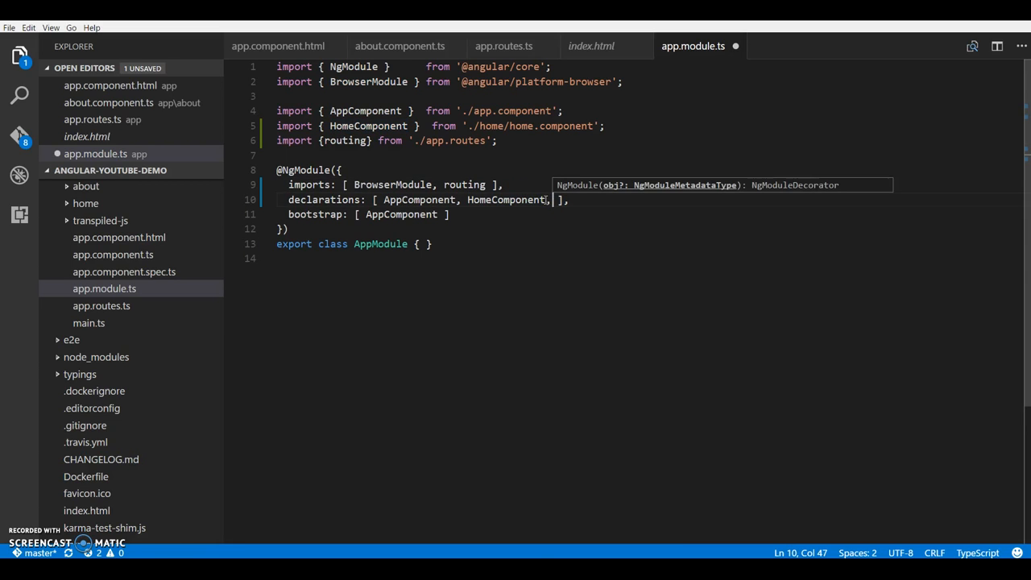
pyautogui.write('About')
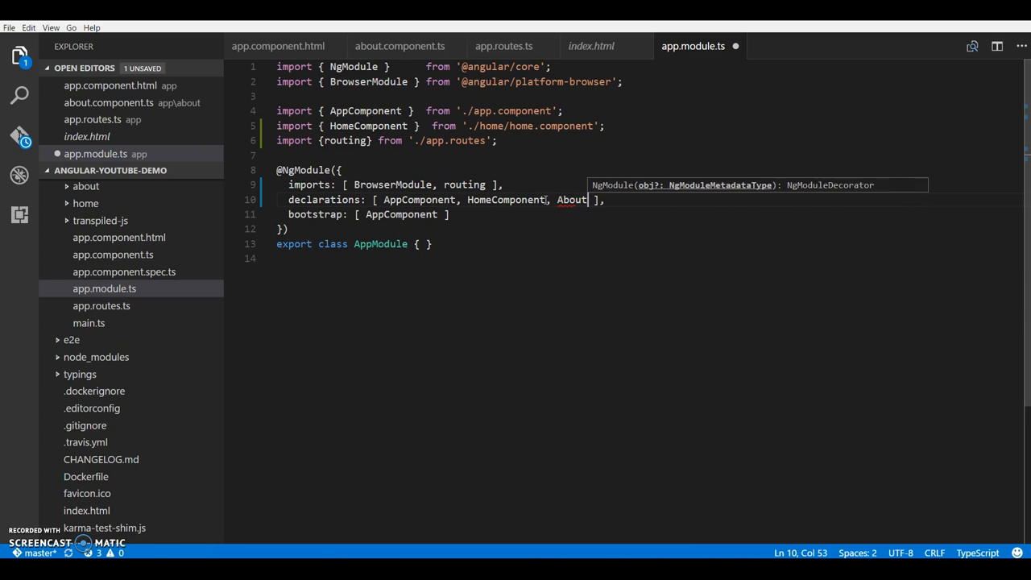
pyautogui.write('Compone')
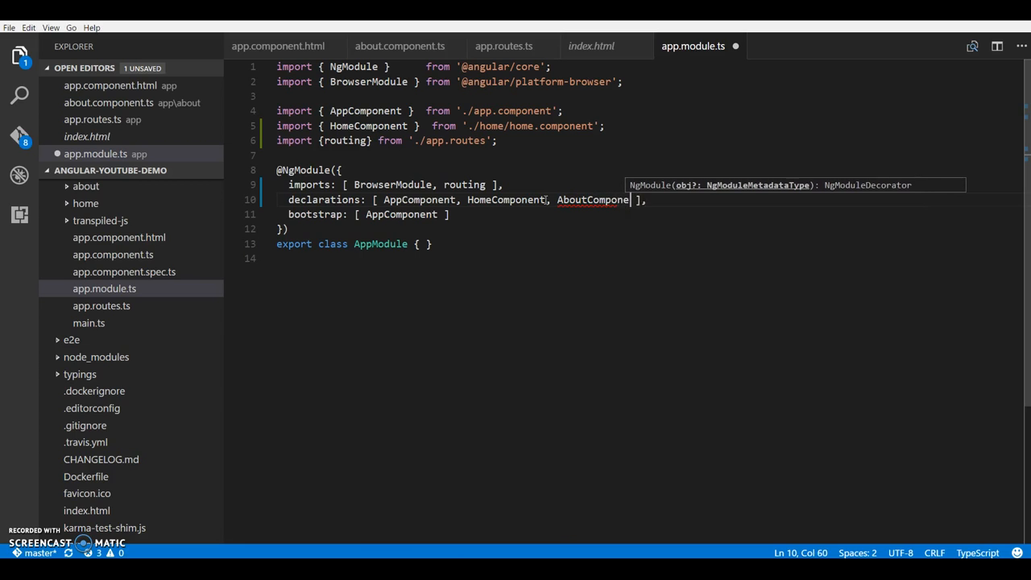
pyautogui.write('nt')
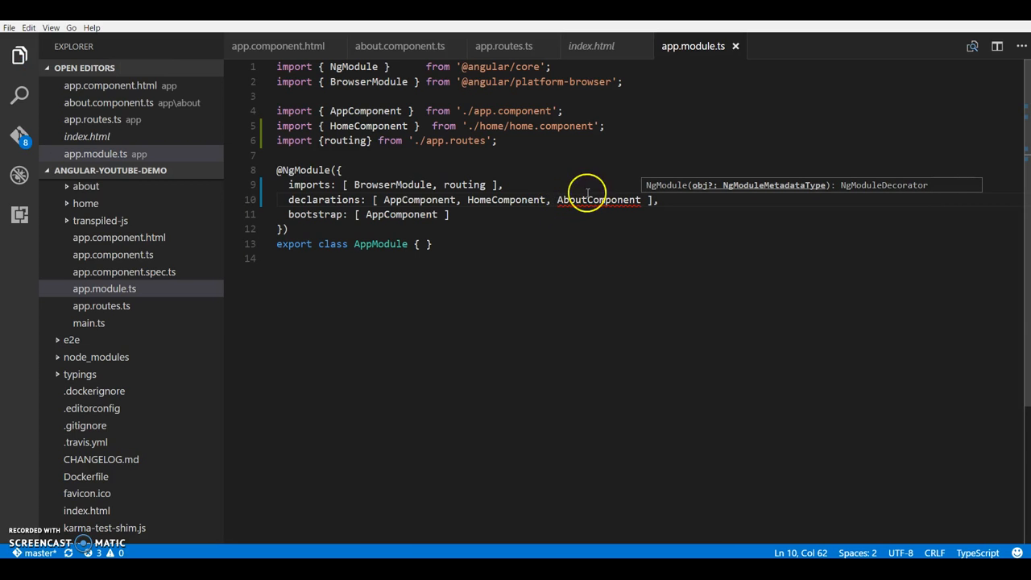
pyautogui.doubleClick(599, 200)
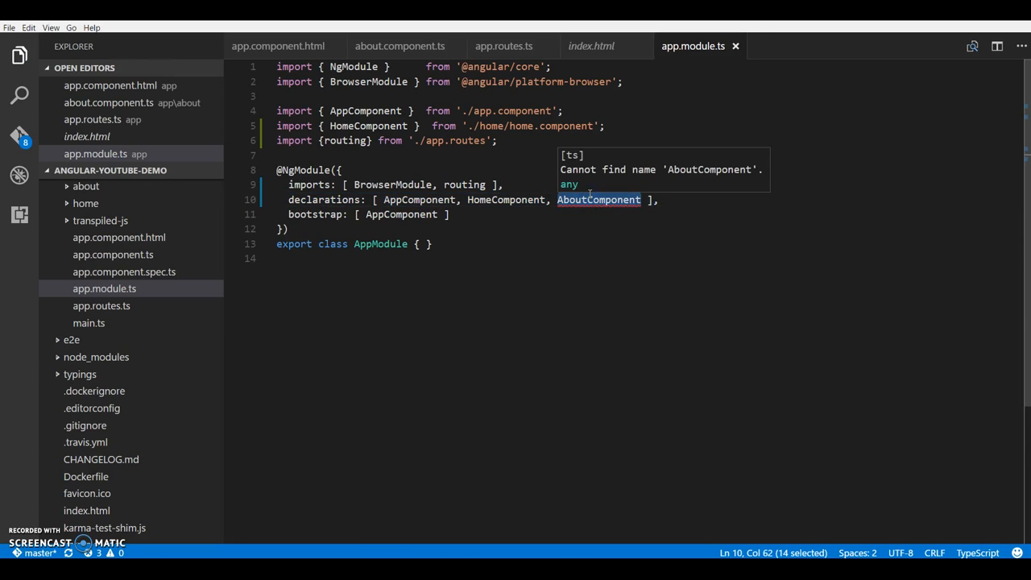
pyautogui.moveTo(606, 129)
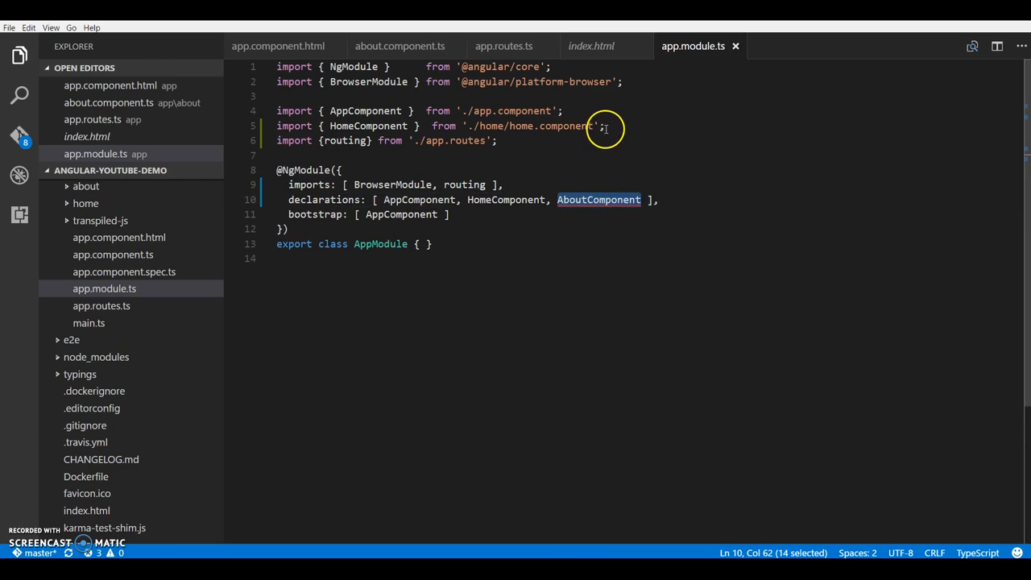
pyautogui.click(606, 126)
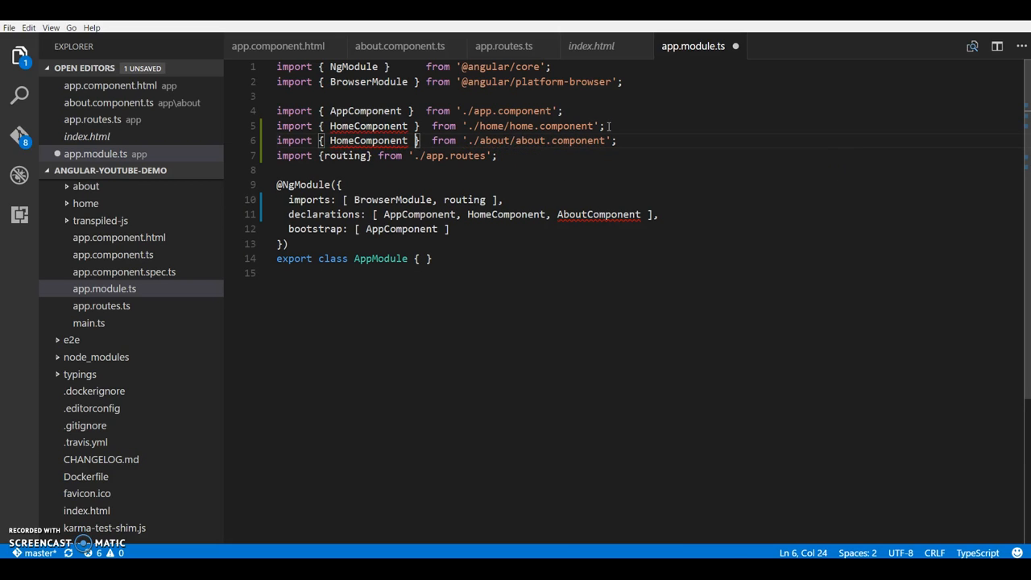
pyautogui.write('Ab')
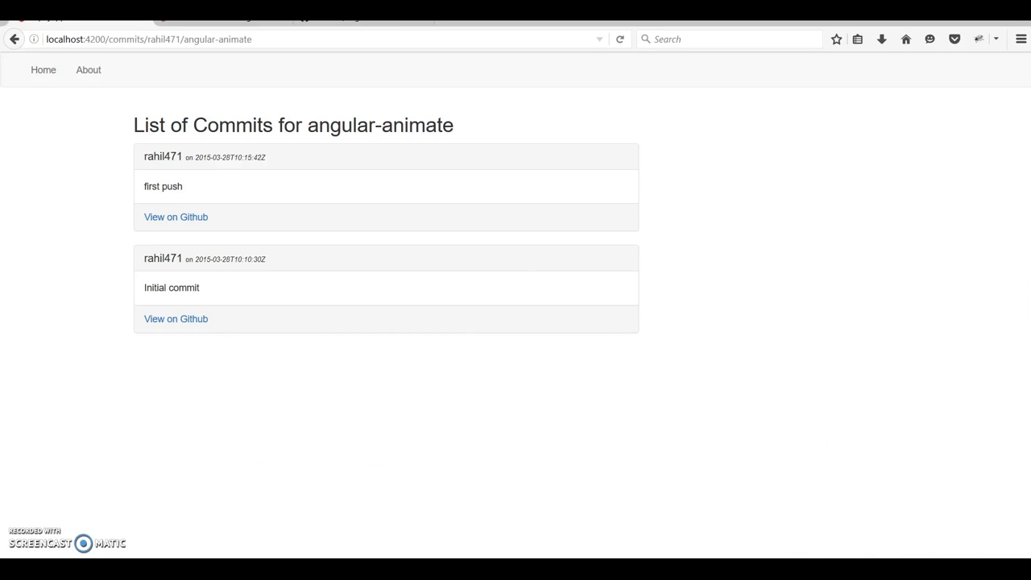
# - View the locally running app page at localhost:4200 in Firefox
pyautogui.click(175, 216)
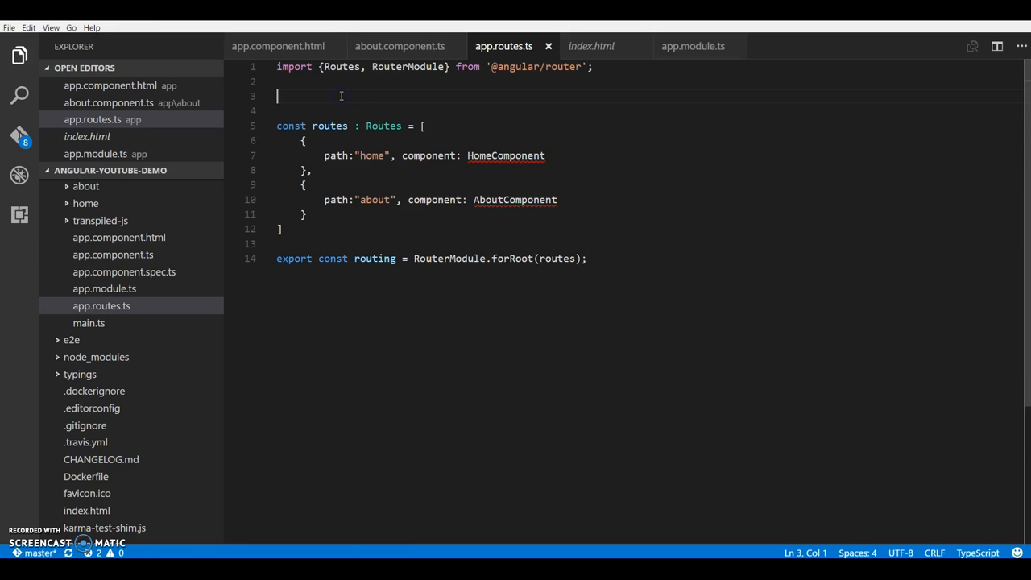
# - Add imports for HomeComponent and AboutComponent from their home and about component files
pyautogui.write("import { HomeComponent } from './home/home.component';")
pyautogui.click(448, 109)
pyautogui.write("import { AboutComponent } from './about/about.component';")
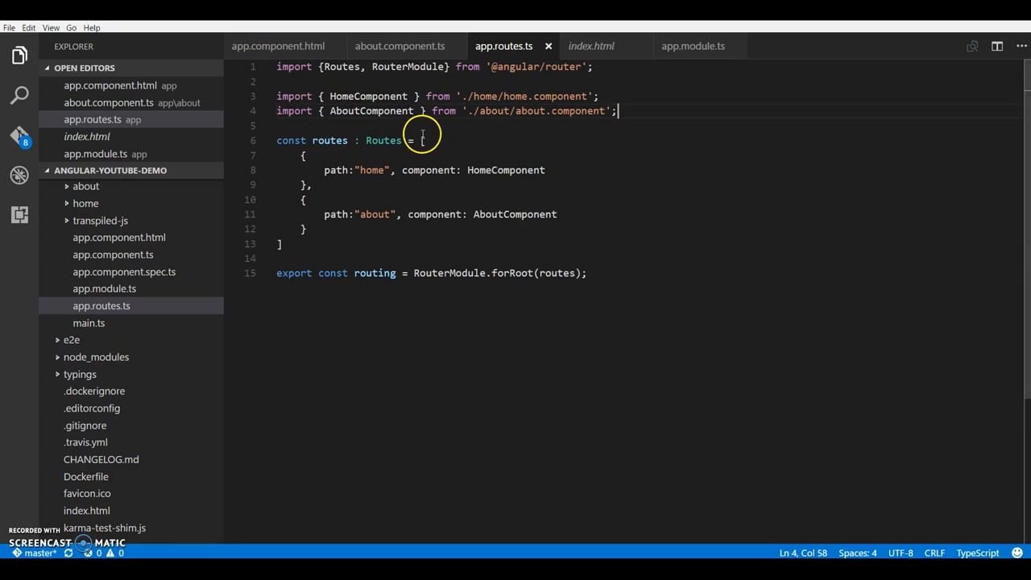
pyautogui.moveTo(130, 245)
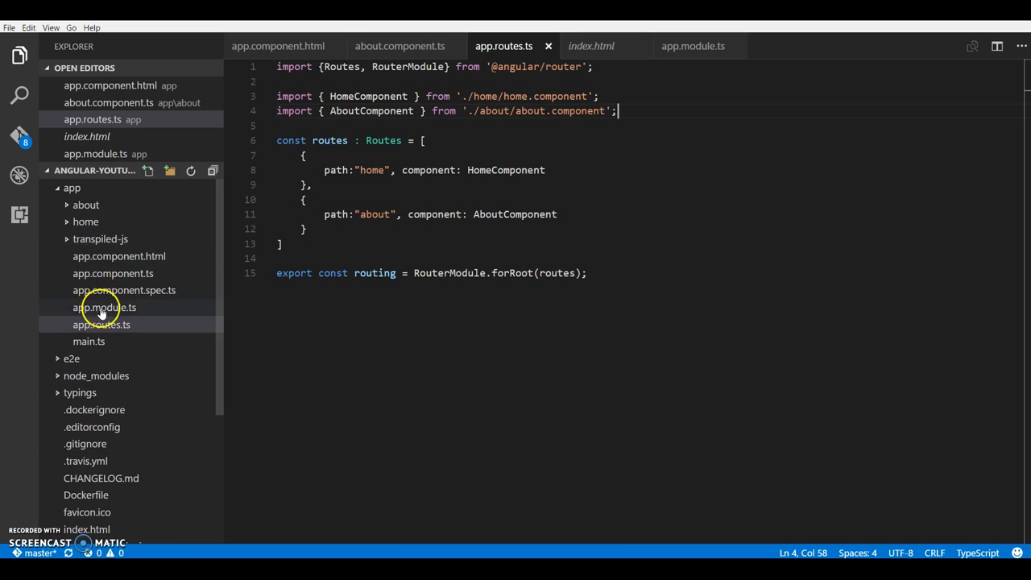
pyautogui.moveTo(127, 257)
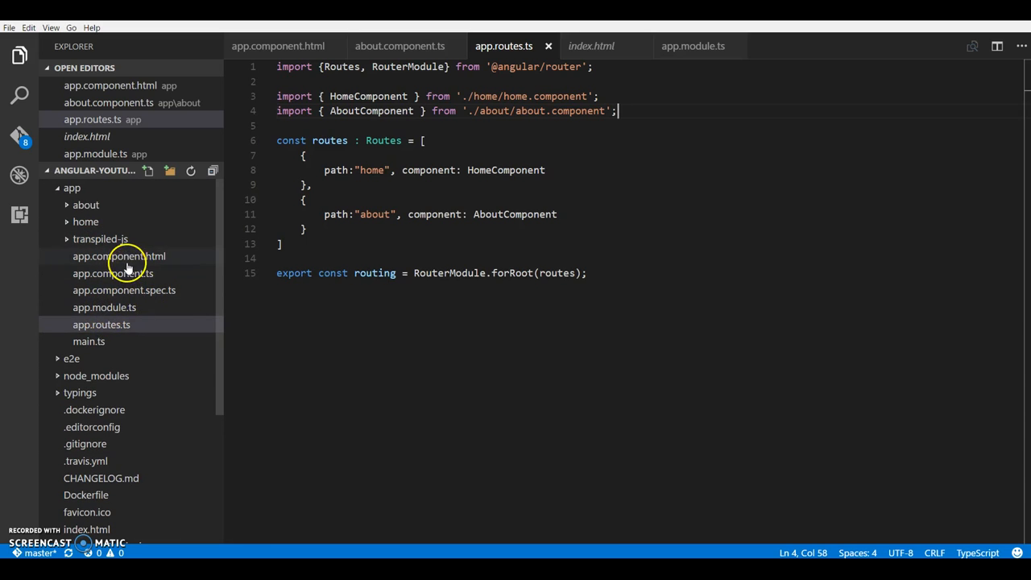
# - In app.component.html, replace <app-home></app-home> with <router-outlet></router-outlet>
pyautogui.click(119, 256)
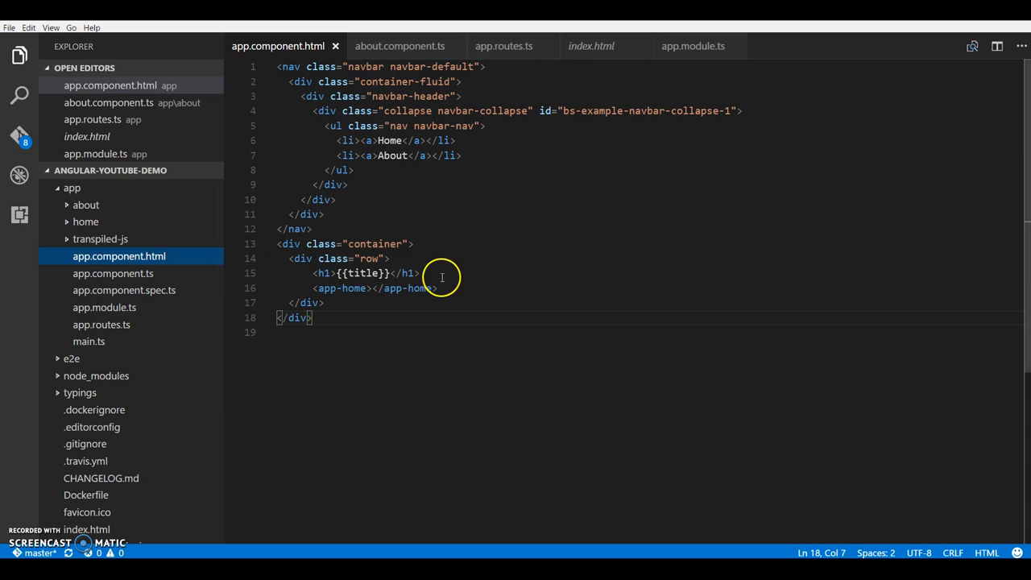
pyautogui.doubleClick(416, 287)
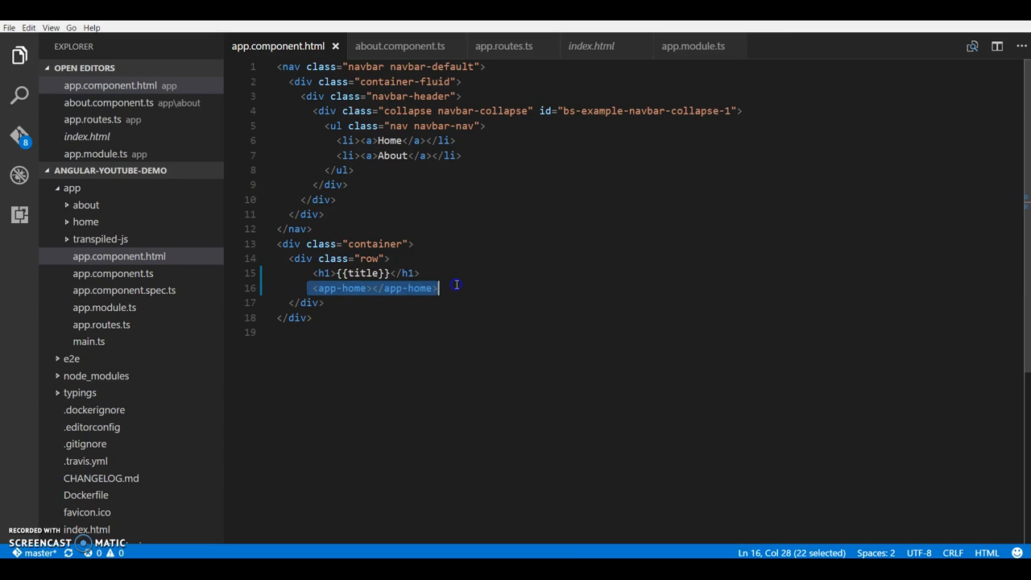
pyautogui.write('<')
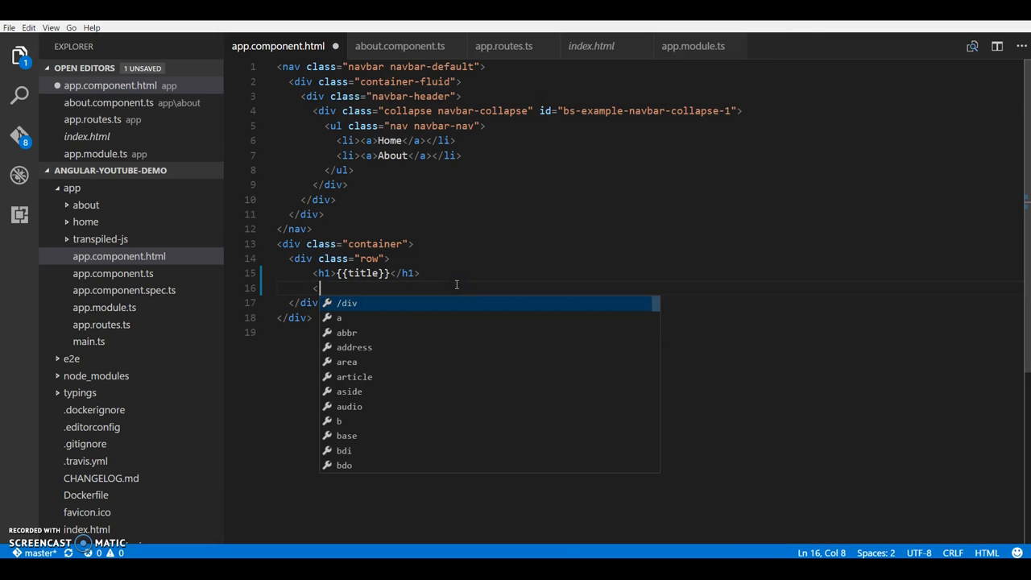
pyautogui.write('router-out')
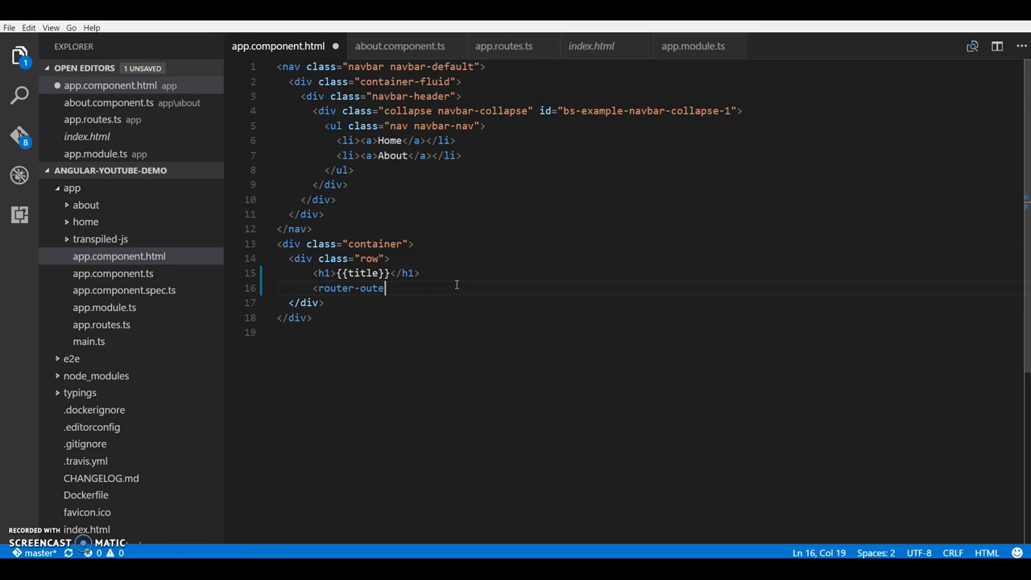
pyautogui.write('e></router-outle>')
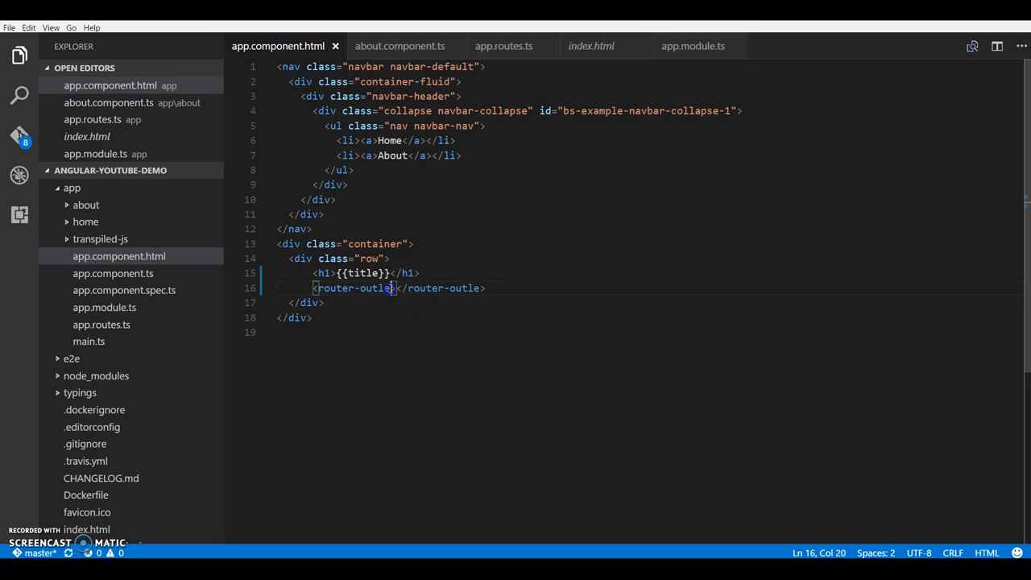
pyautogui.write('t>')
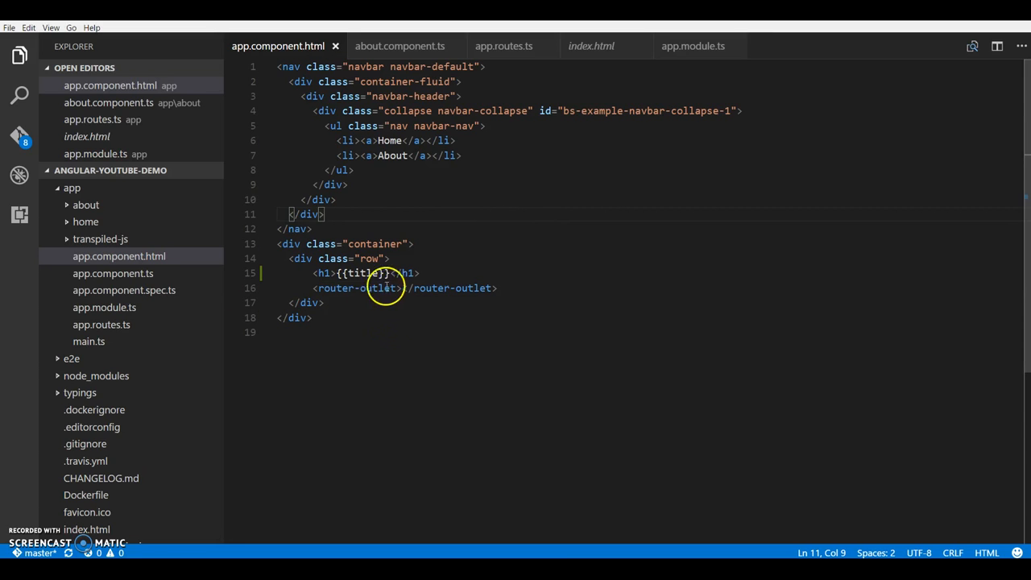
pyautogui.moveTo(374, 287)
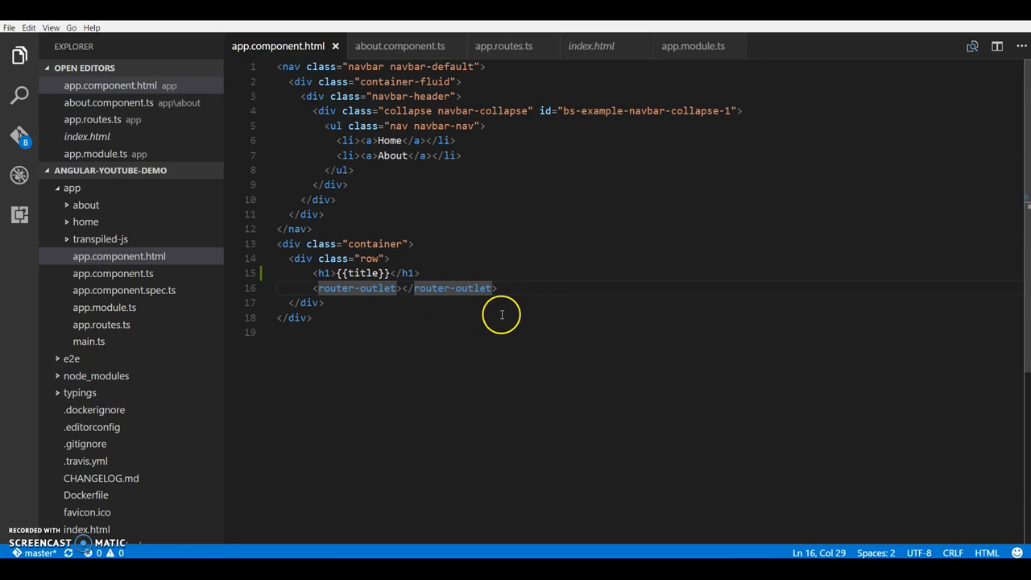
pyautogui.moveTo(427, 256)
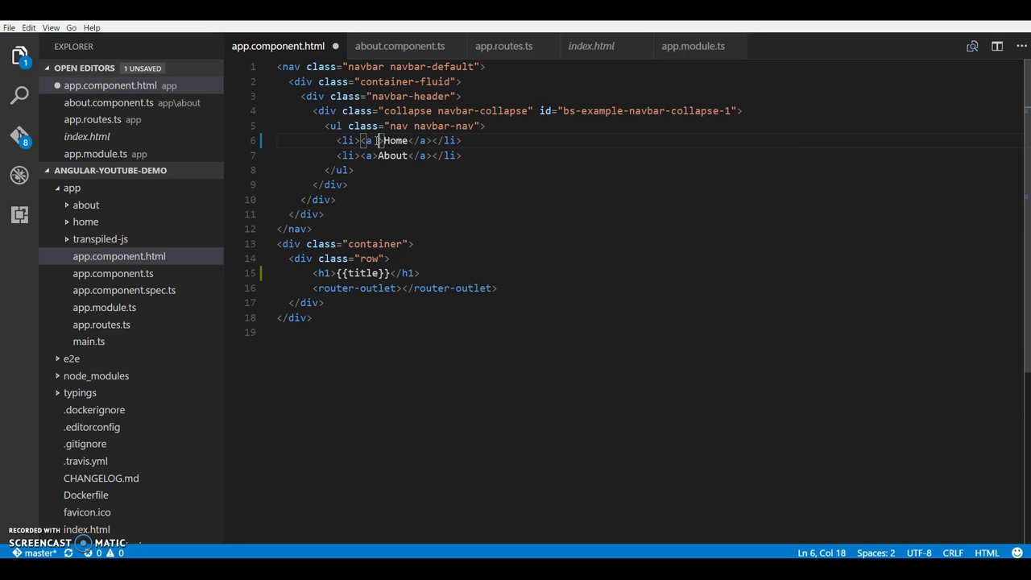
# - Give the Home anchor routerLink="/home" and the About anchor routerLink="/about", then save
pyautogui.write('r')
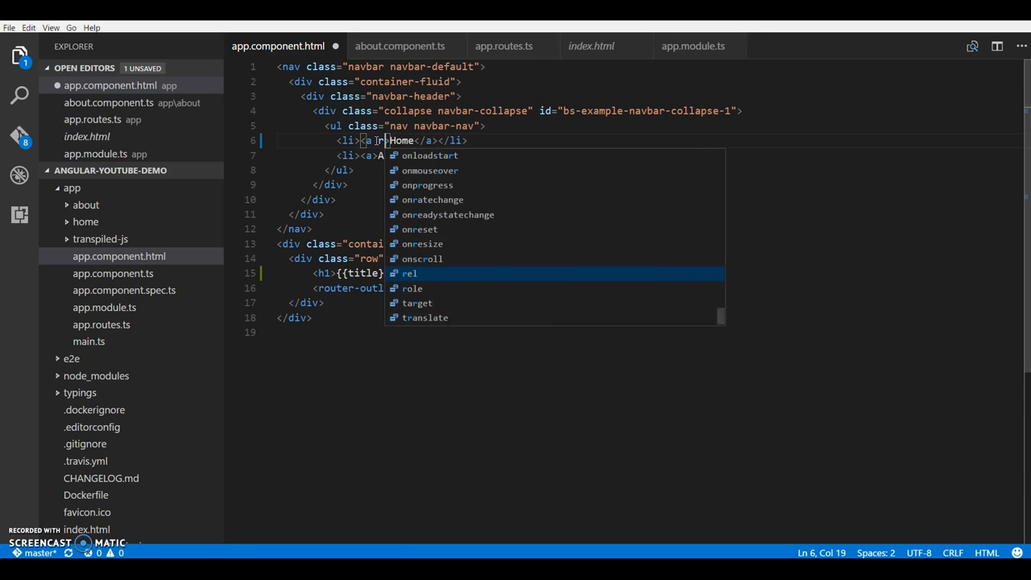
pyautogui.write('routerL')
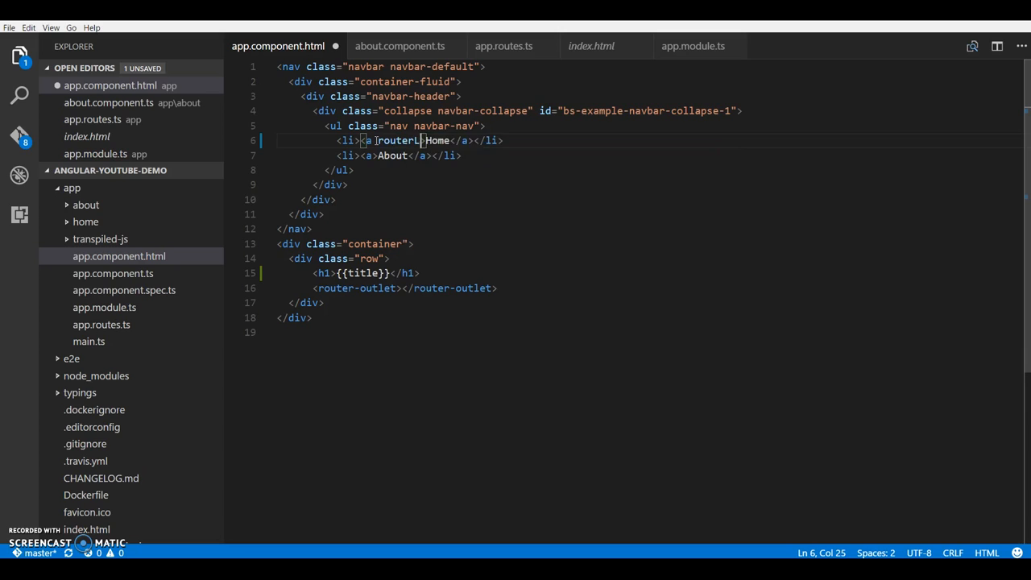
pyautogui.write('=[')
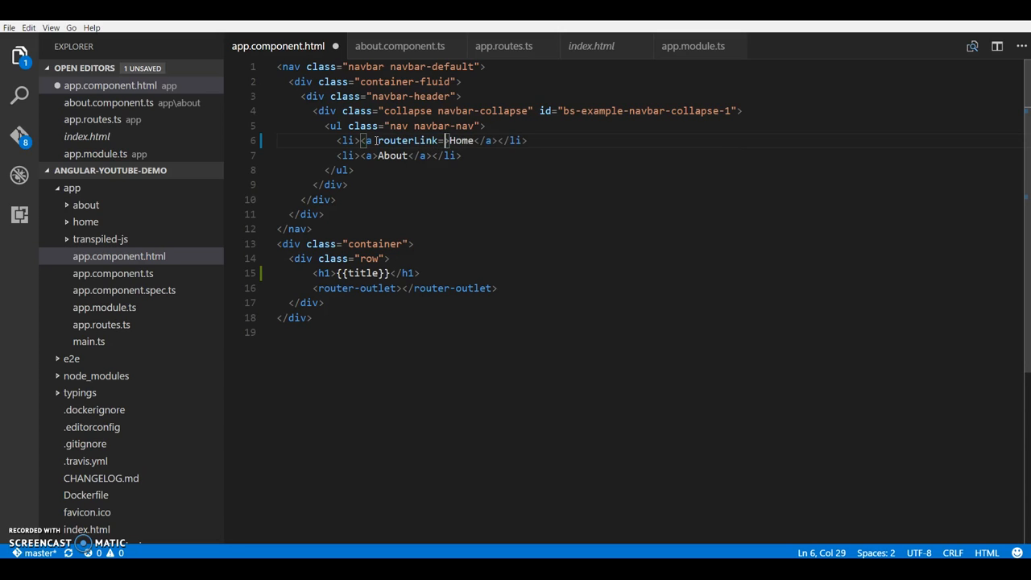
pyautogui.write('""')
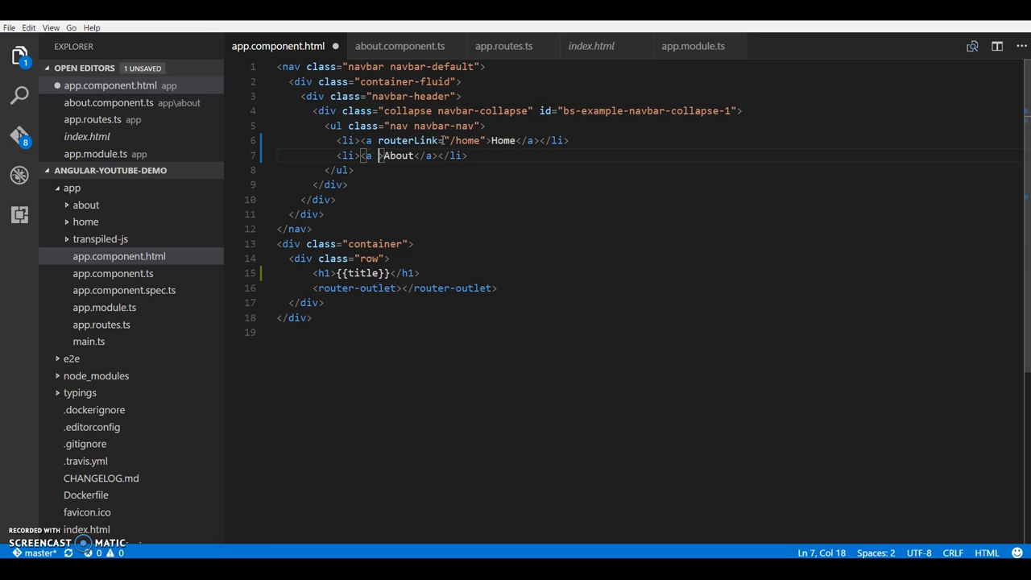
pyautogui.write('routerLink="/home"')
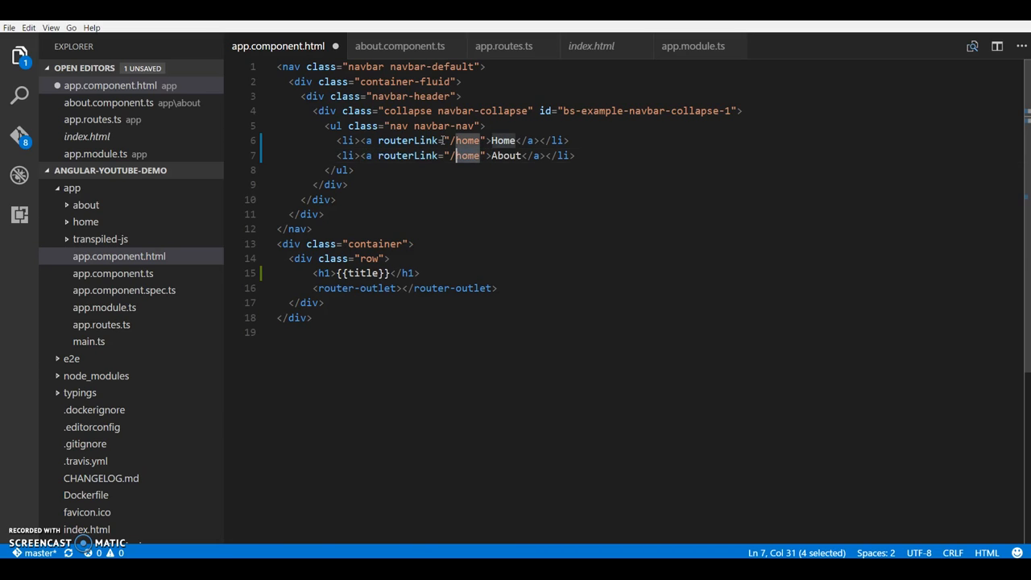
pyautogui.write('about')
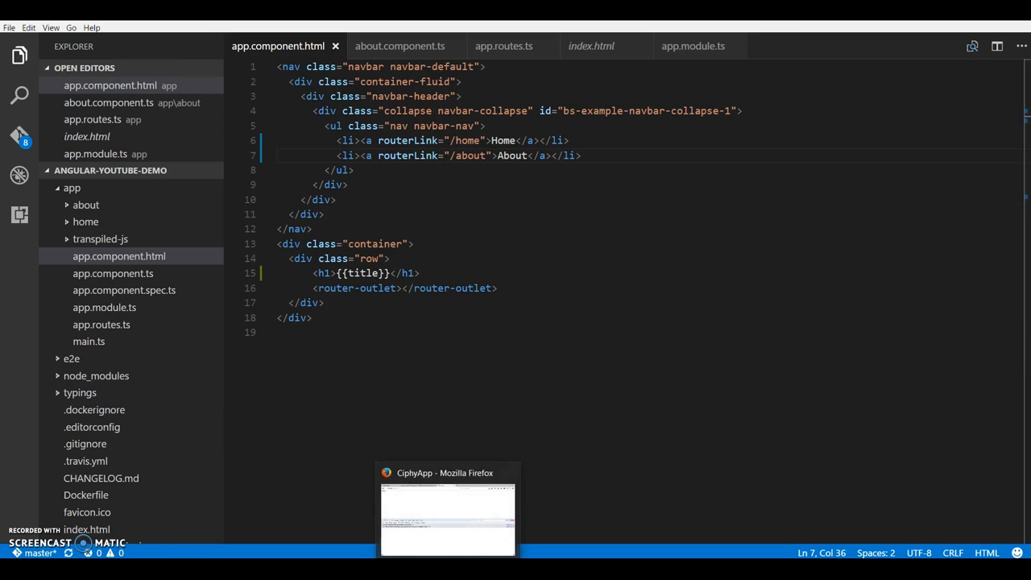
# - In Firefox, follow the Home link and highlight the home component's sentence
pyautogui.click(447, 508)
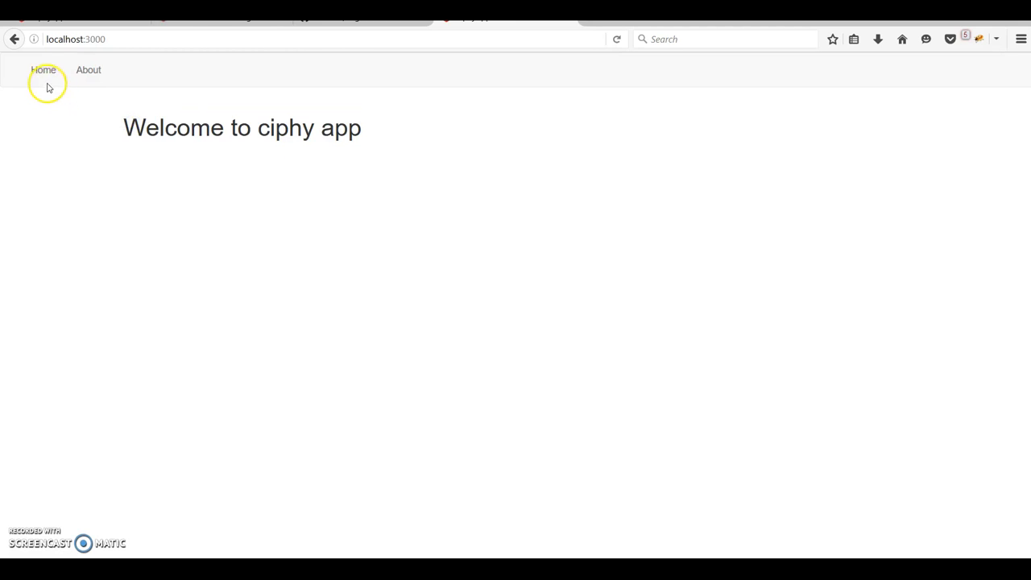
pyautogui.click(41, 69)
pyautogui.write('local')
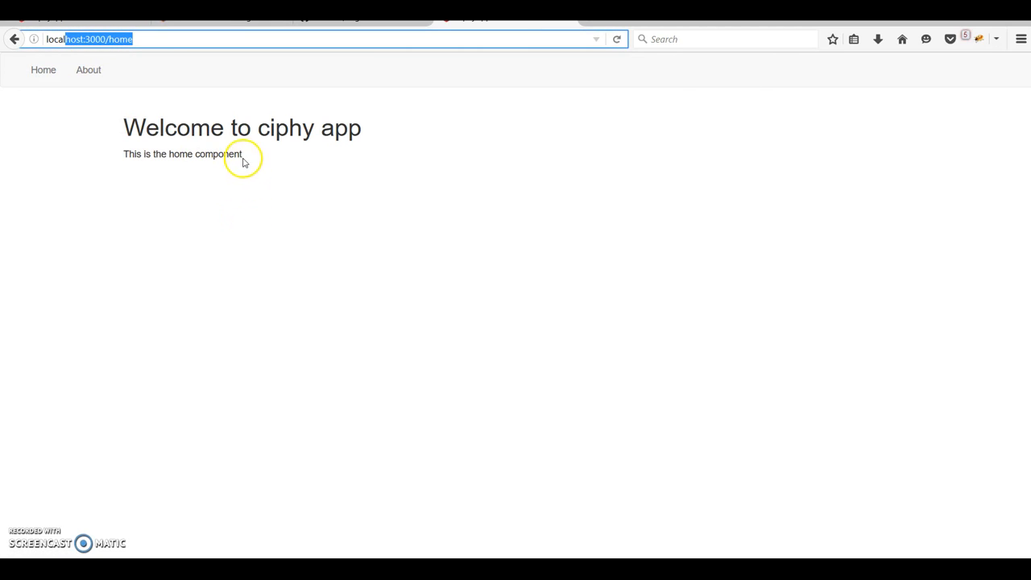
pyautogui.tripleClick(182, 155)
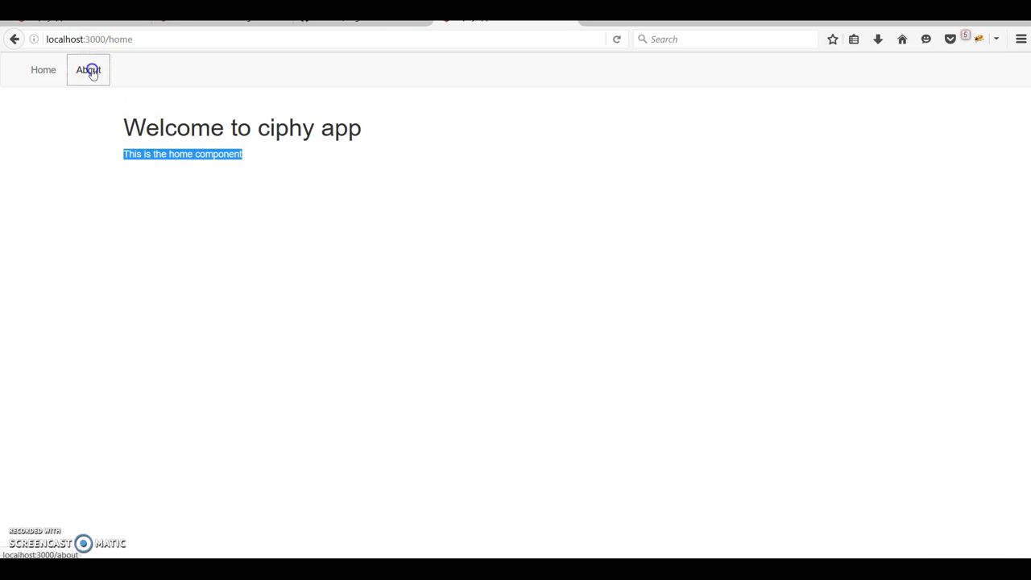
# - Follow the About link and highlight 'application' in the about page text
pyautogui.click(87, 69)
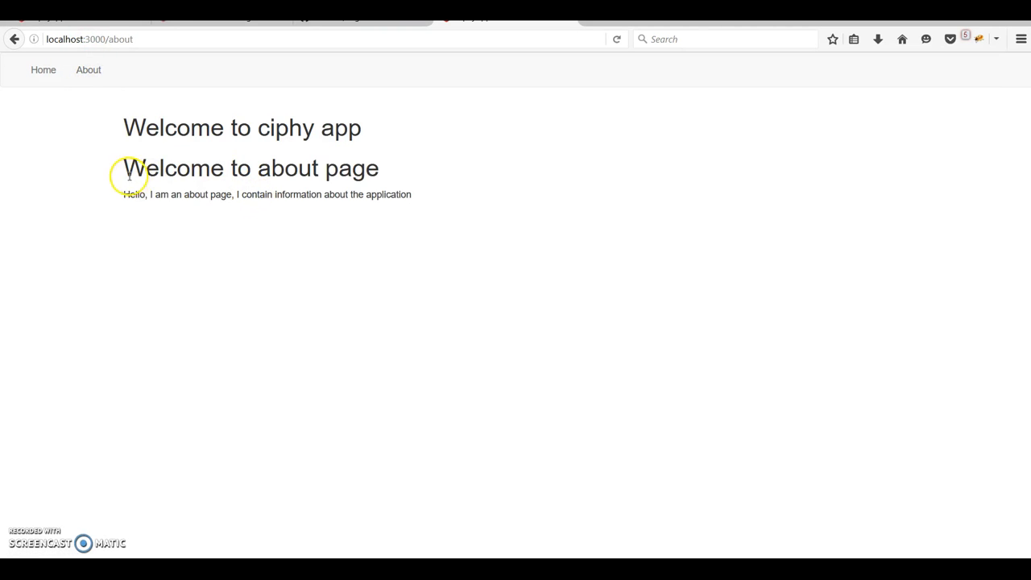
pyautogui.doubleClick(390, 195)
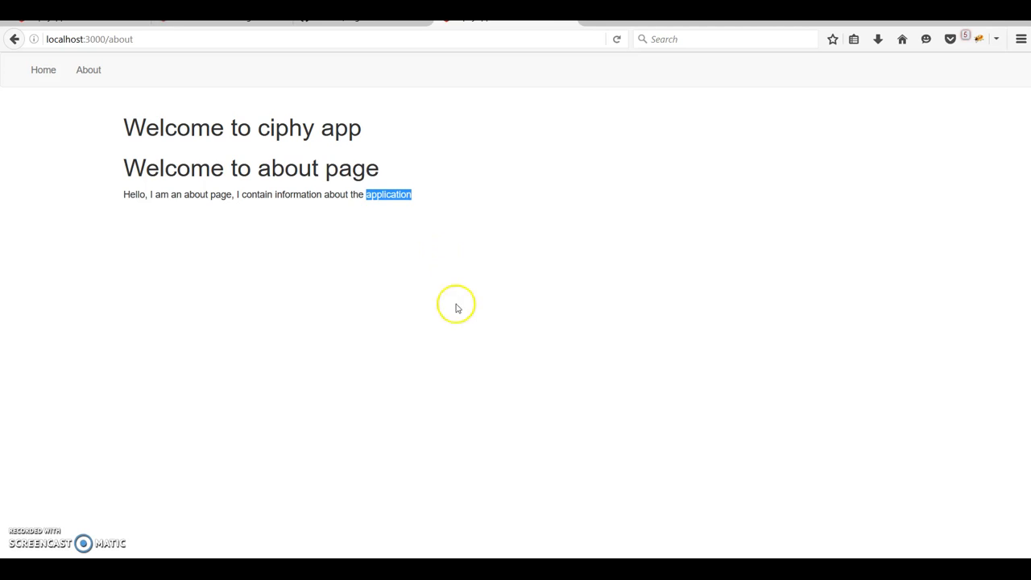
pyautogui.moveTo(401, 448)
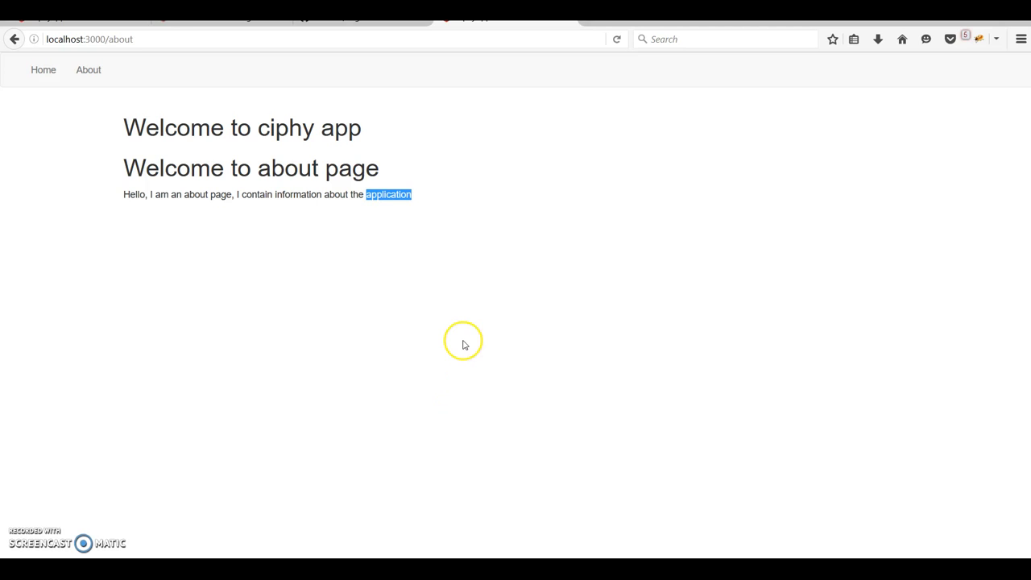
pyautogui.moveTo(506, 383)
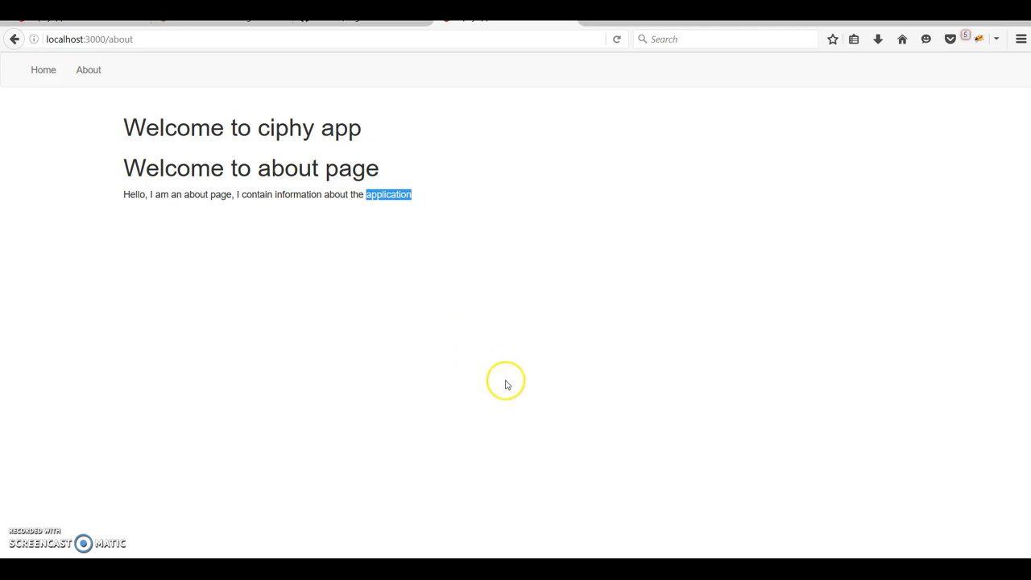
pyautogui.moveTo(484, 390)
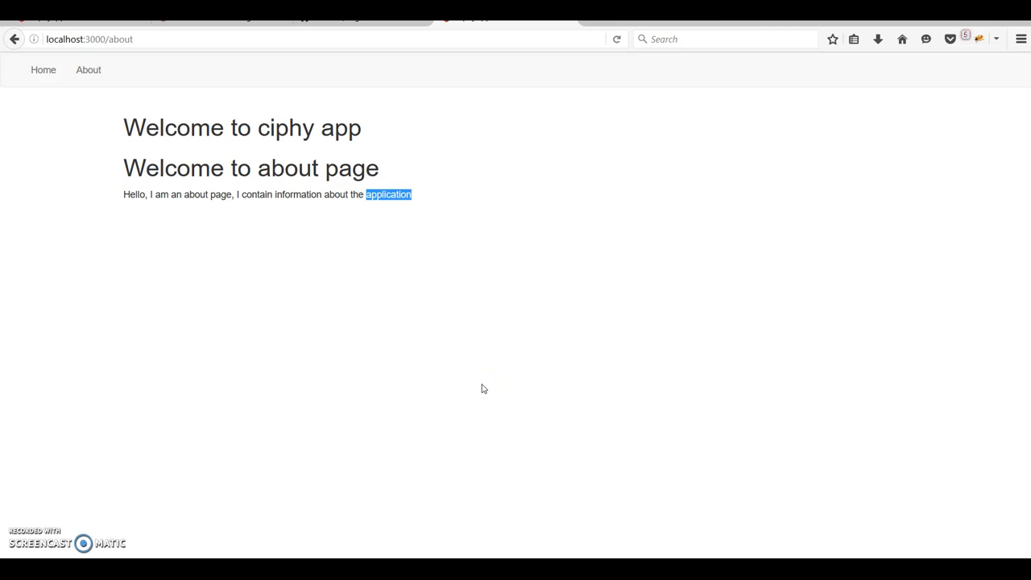